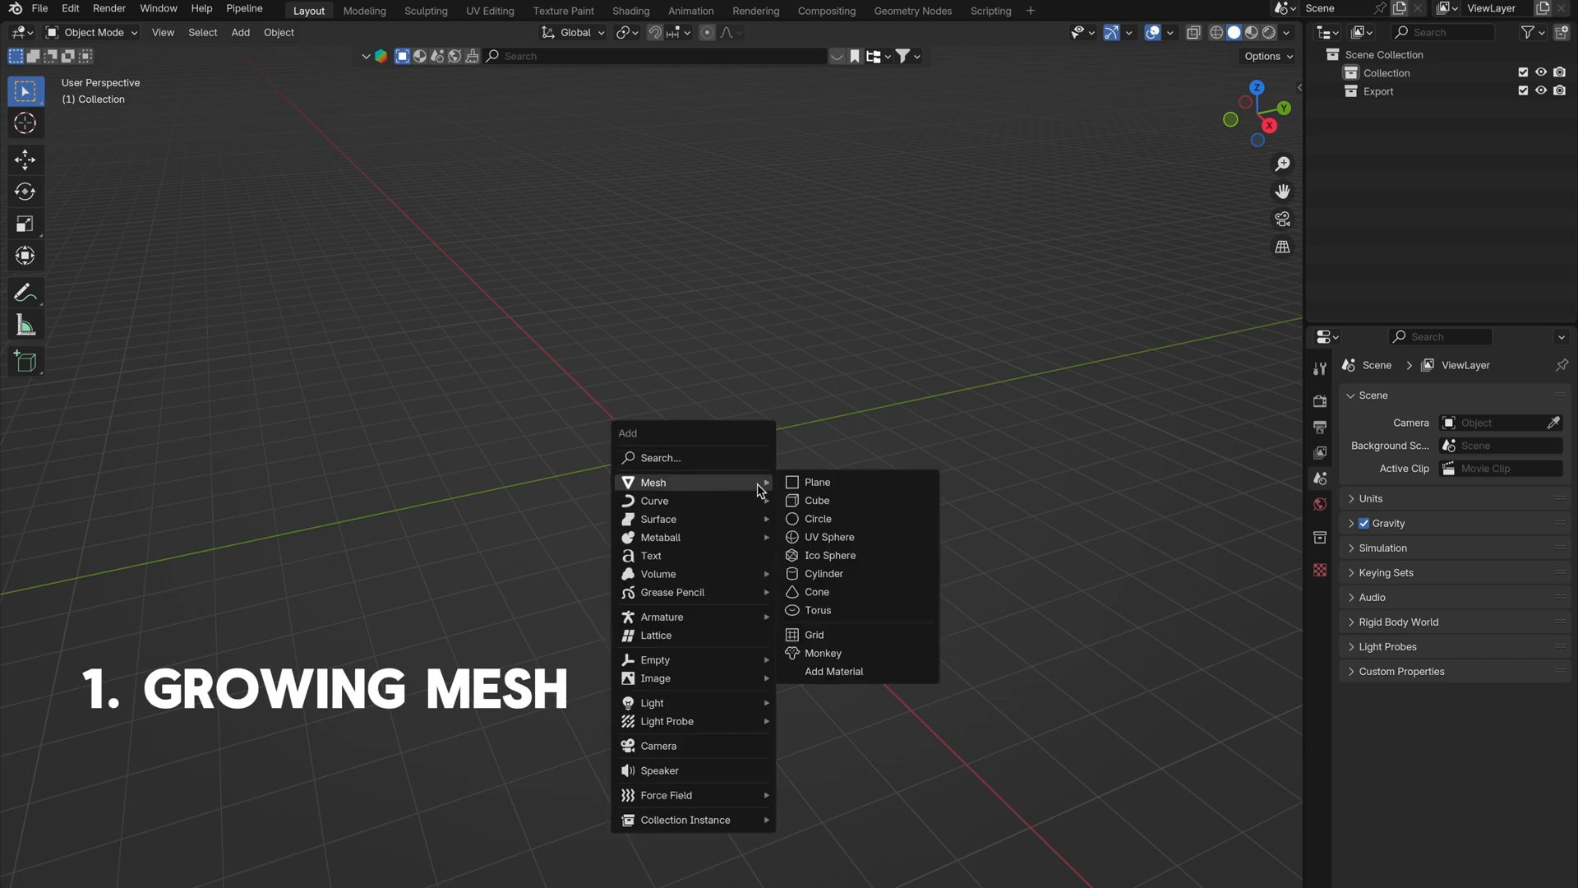
# Add two cubes and a sphere, then select the larger cube.
pyautogui.click(811, 500)
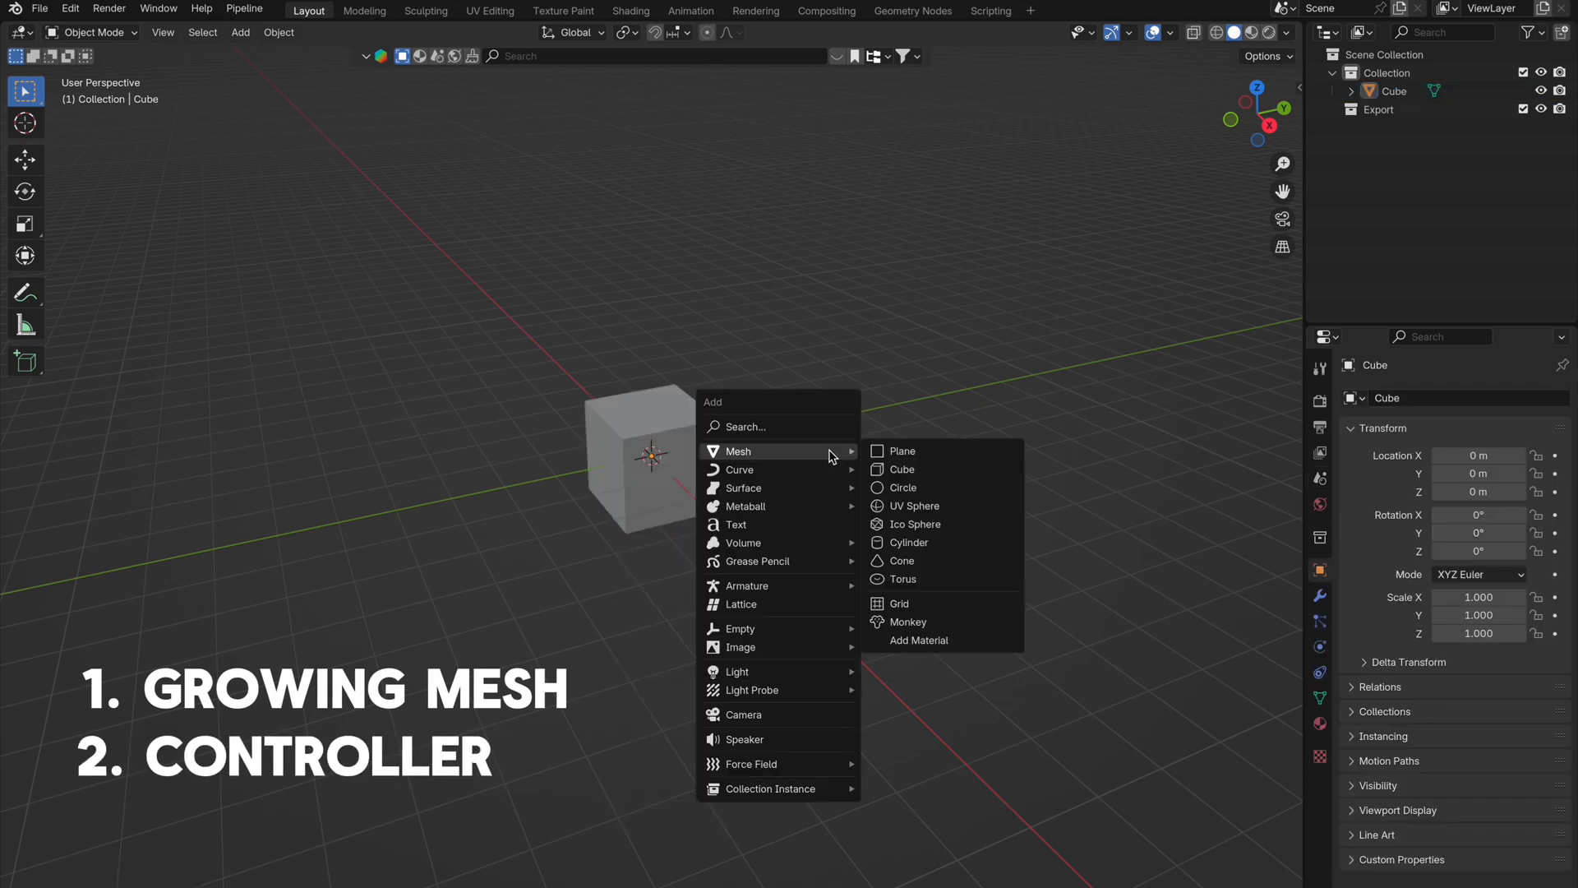
pyautogui.click(914, 505)
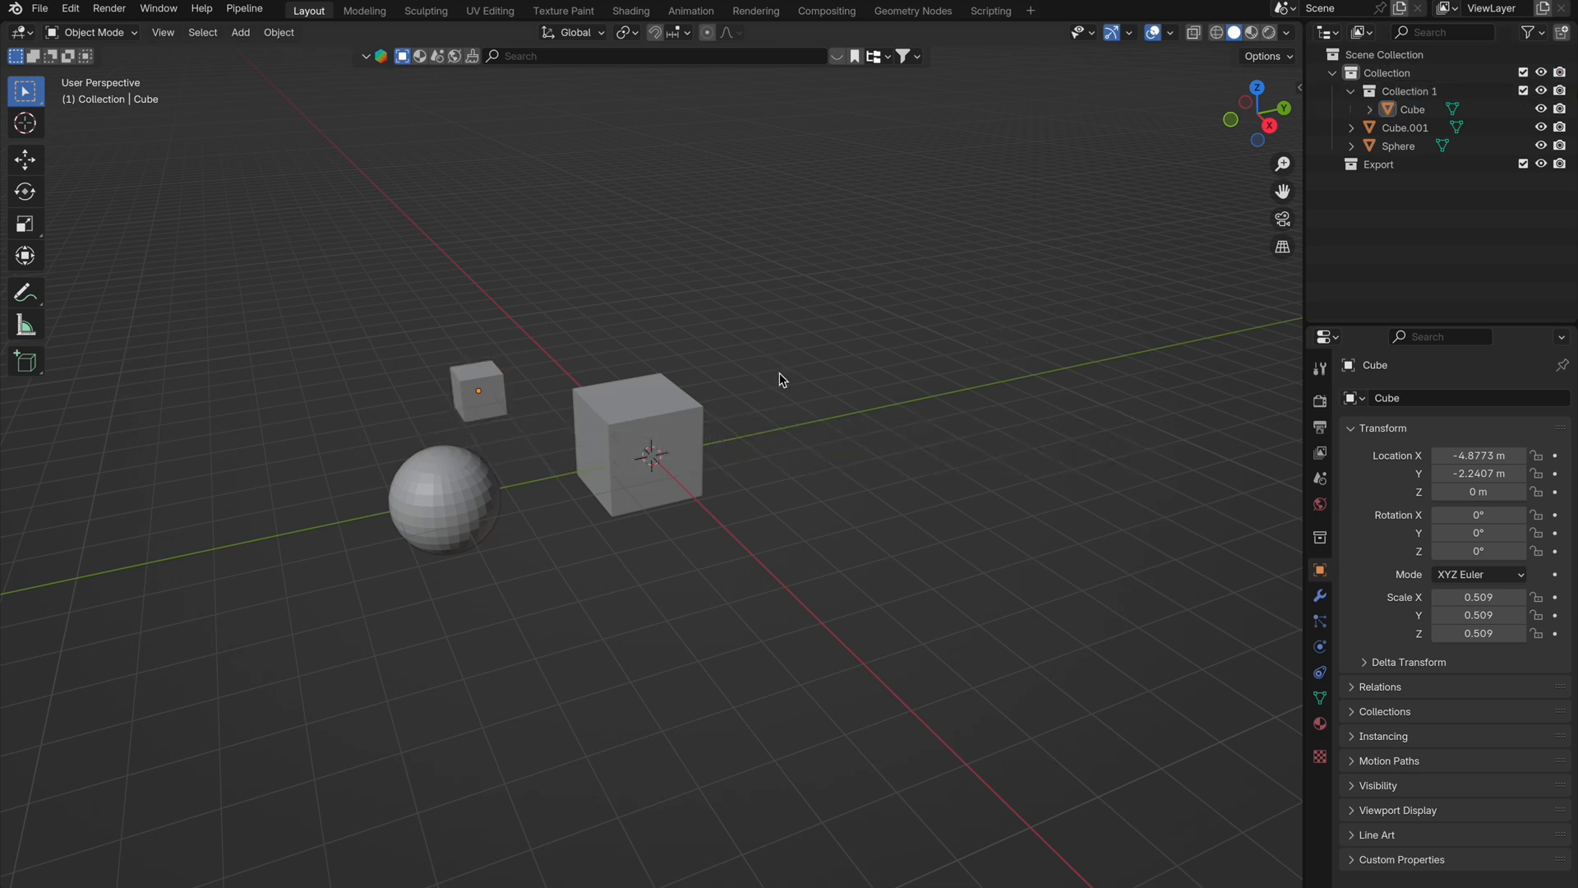
pyautogui.click(649, 437)
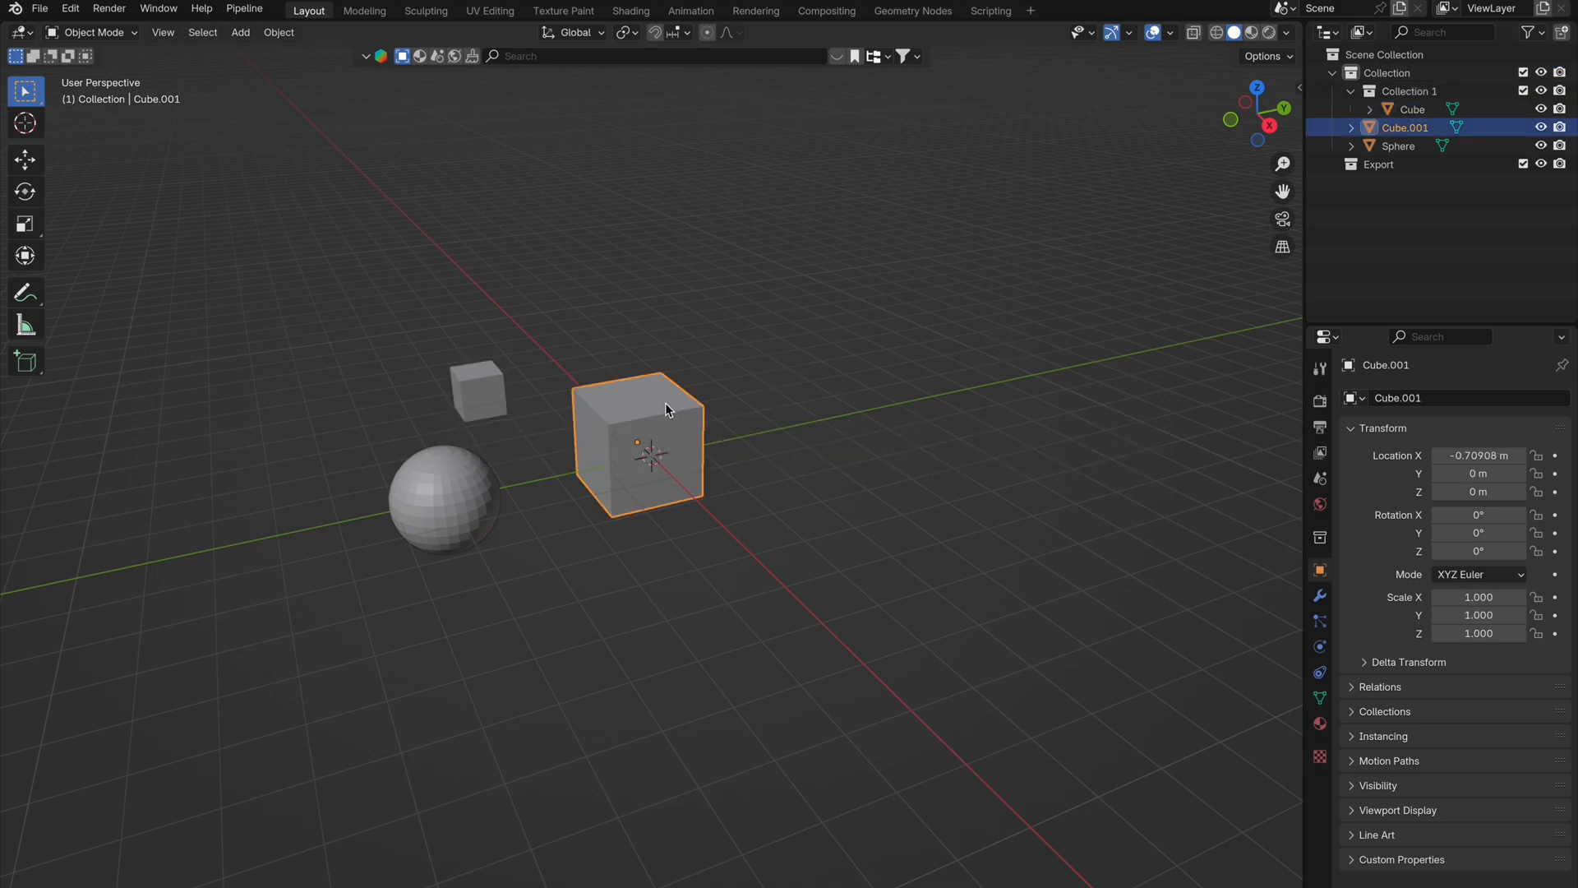
# Create the 'Growth Sim' node tree with Distribute Points on Faces and Join Geometry nodes.
pyautogui.click(913, 12)
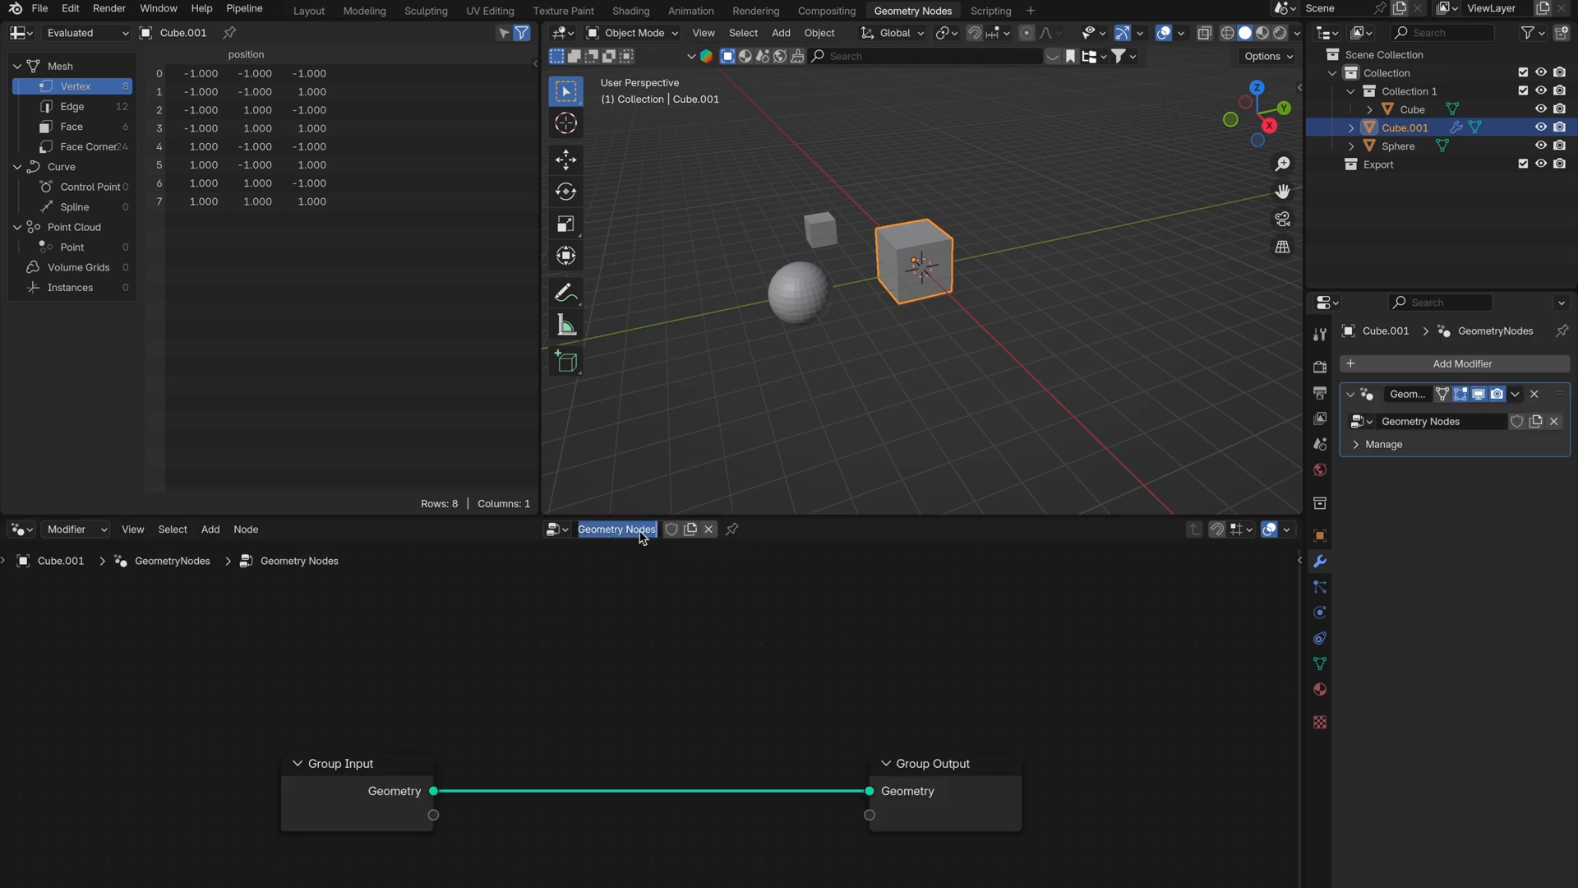
pyautogui.write('Growth Sim')
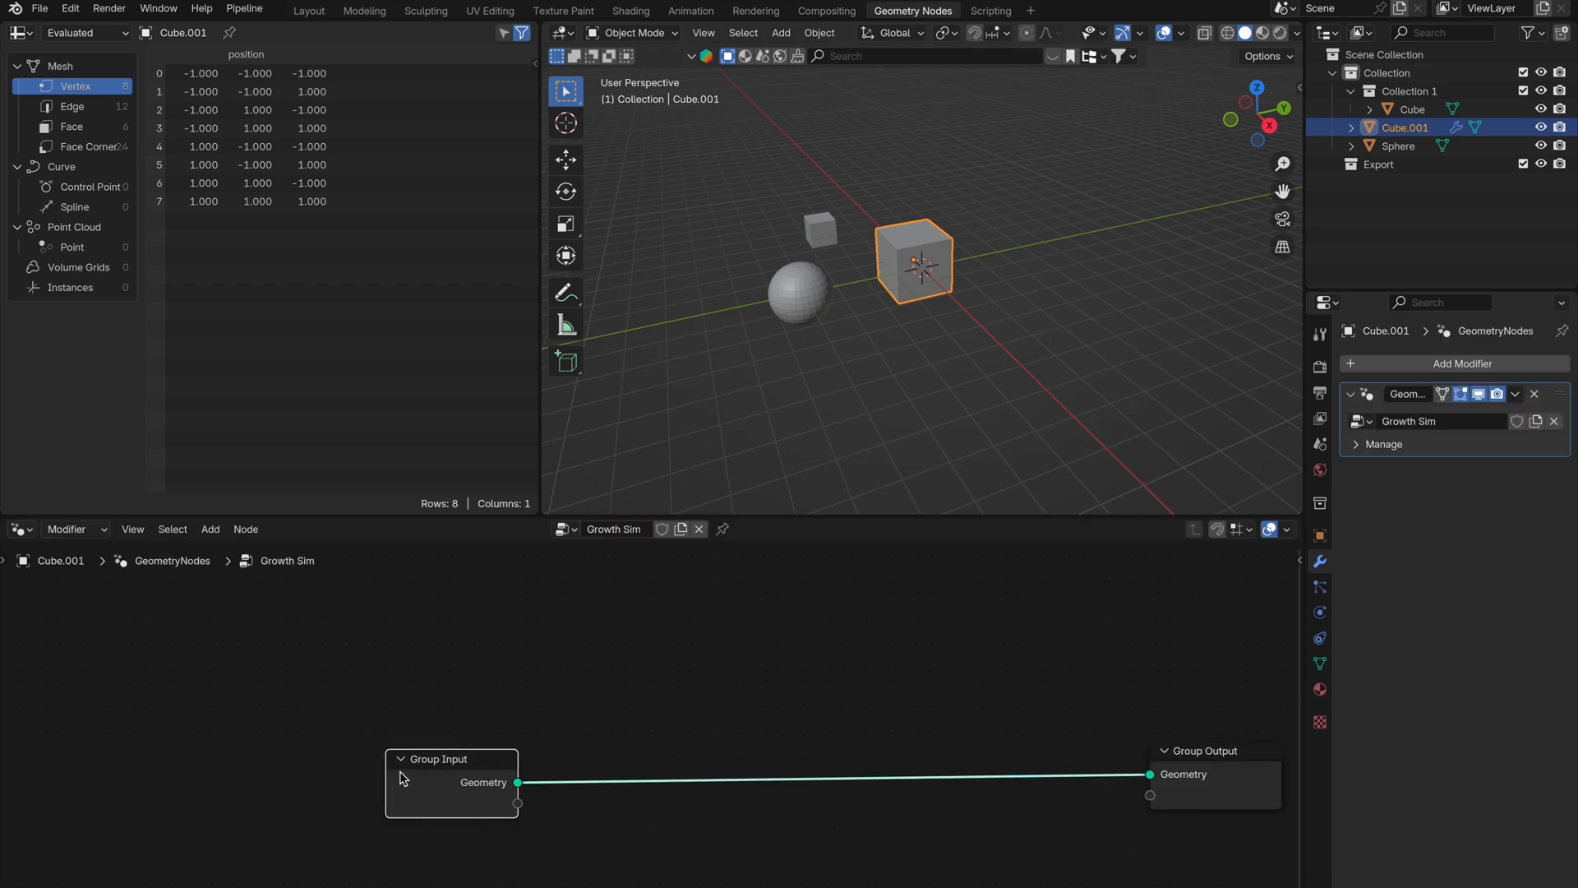
pyautogui.write('distr')
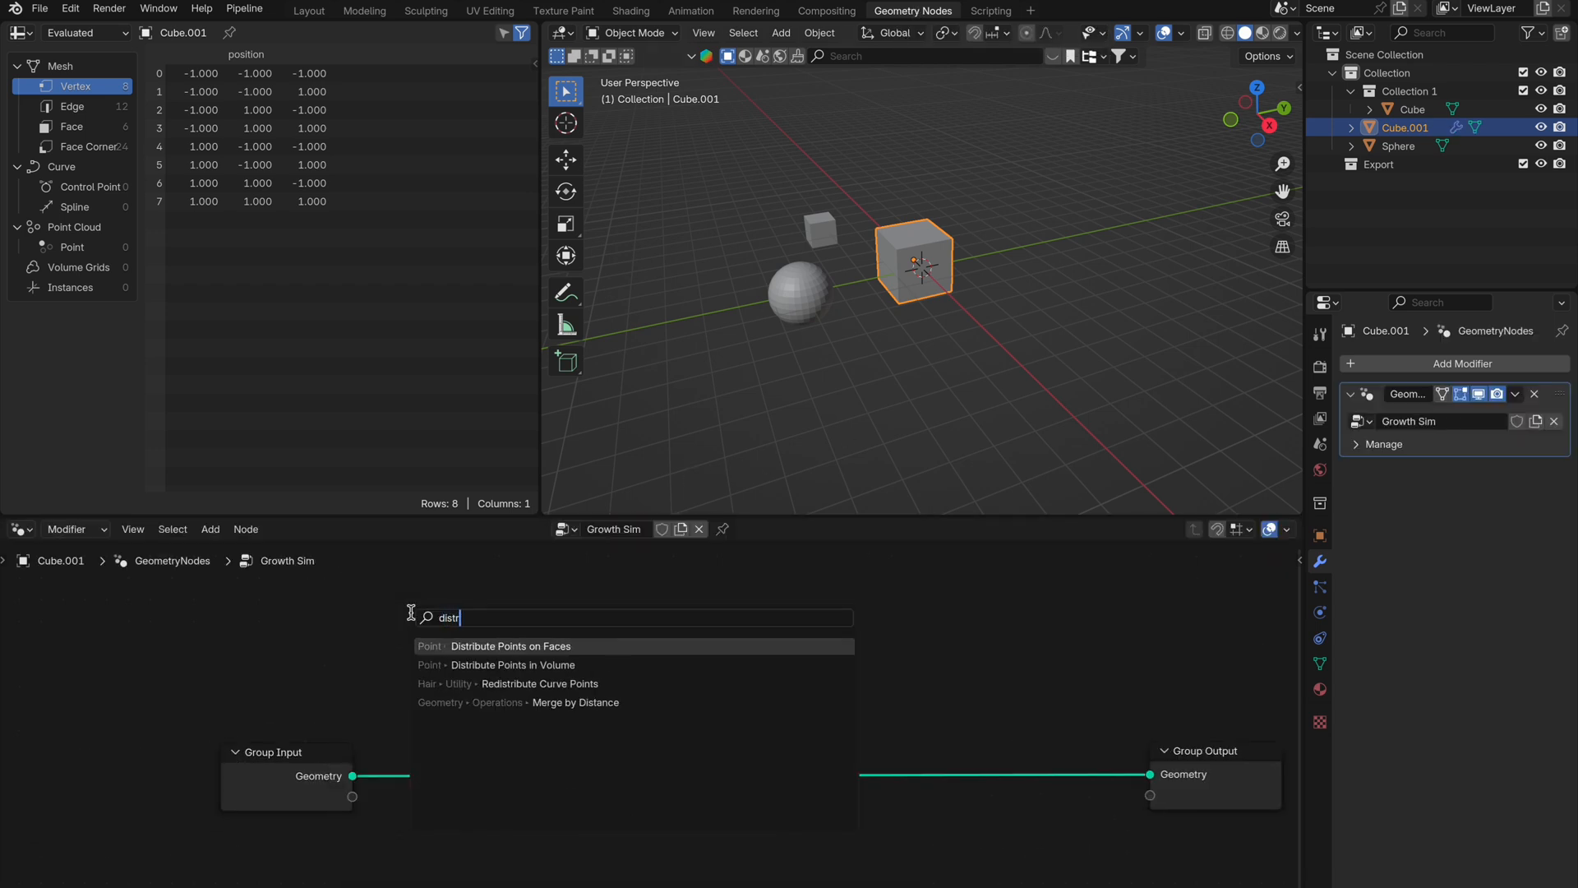
pyautogui.click(510, 645)
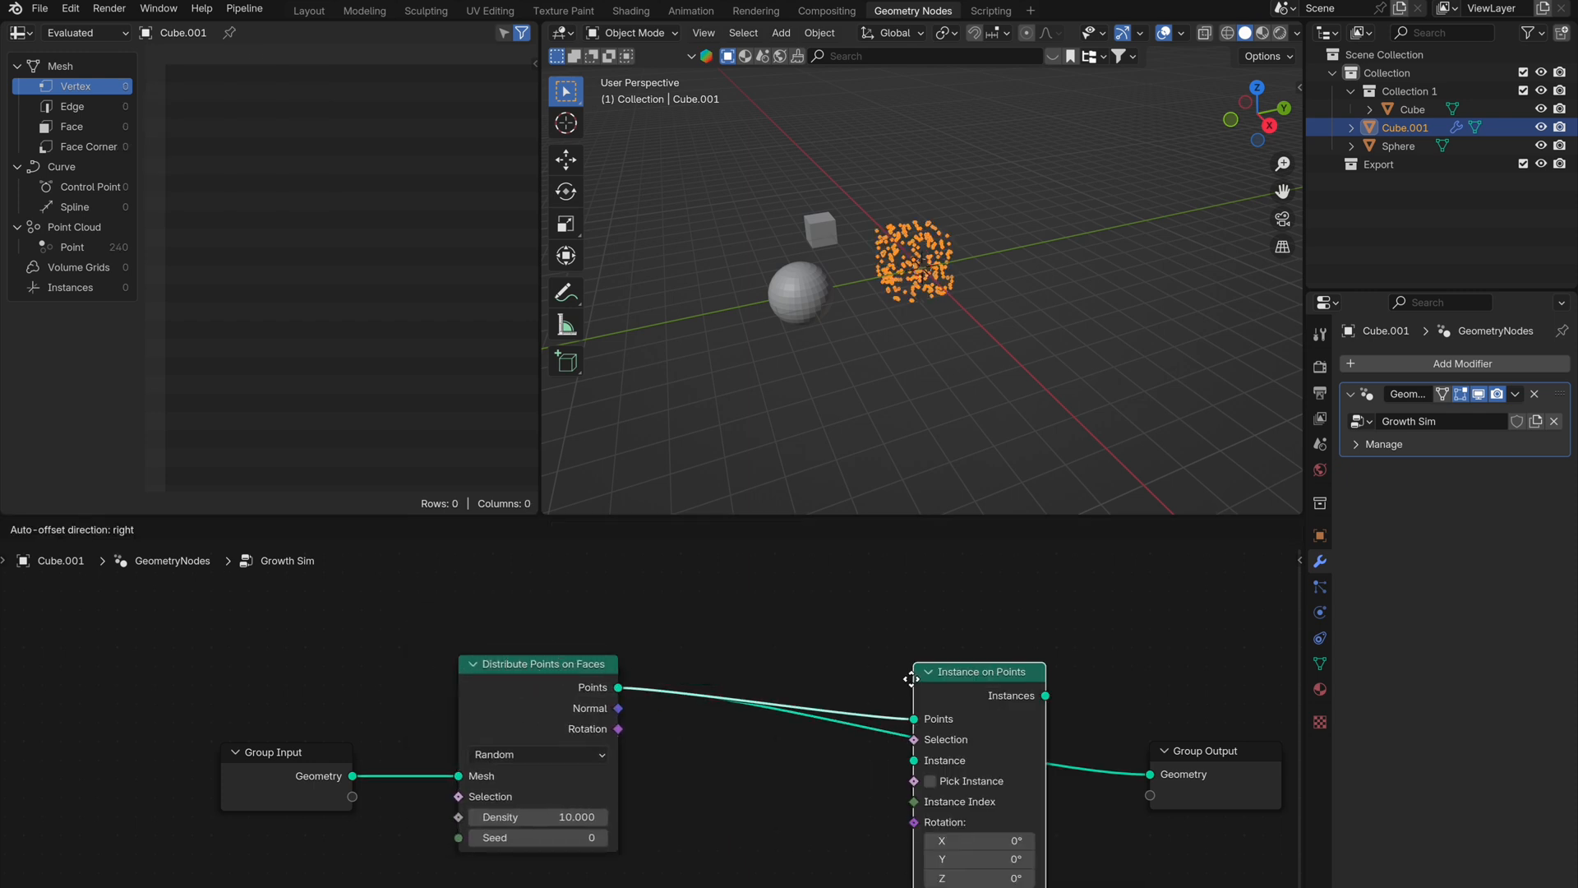
pyautogui.write('join ge')
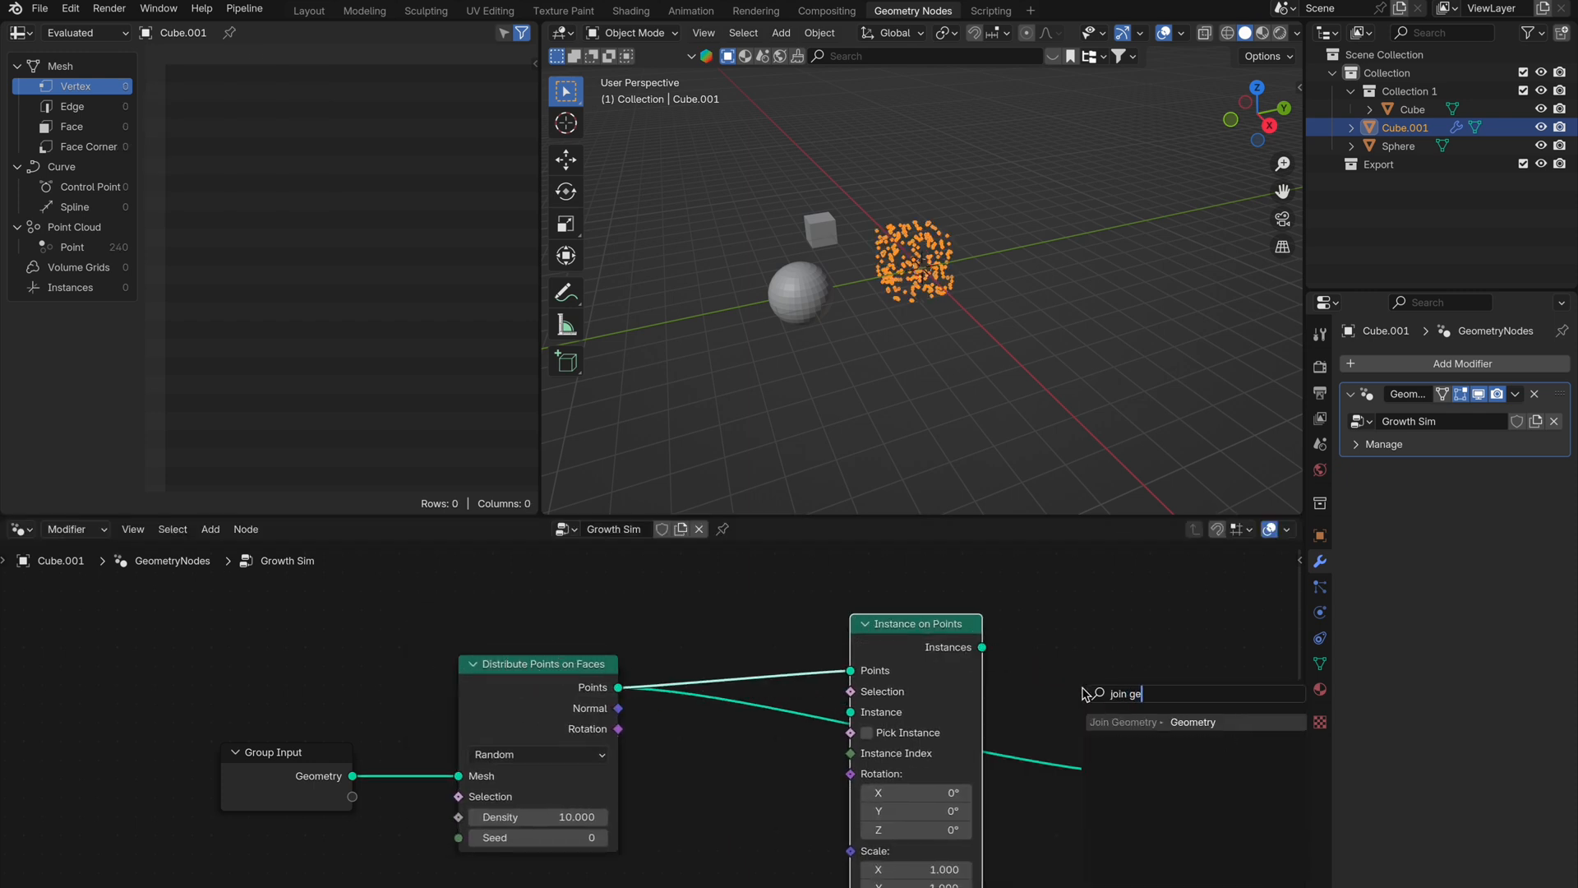
pyautogui.click(1113, 684)
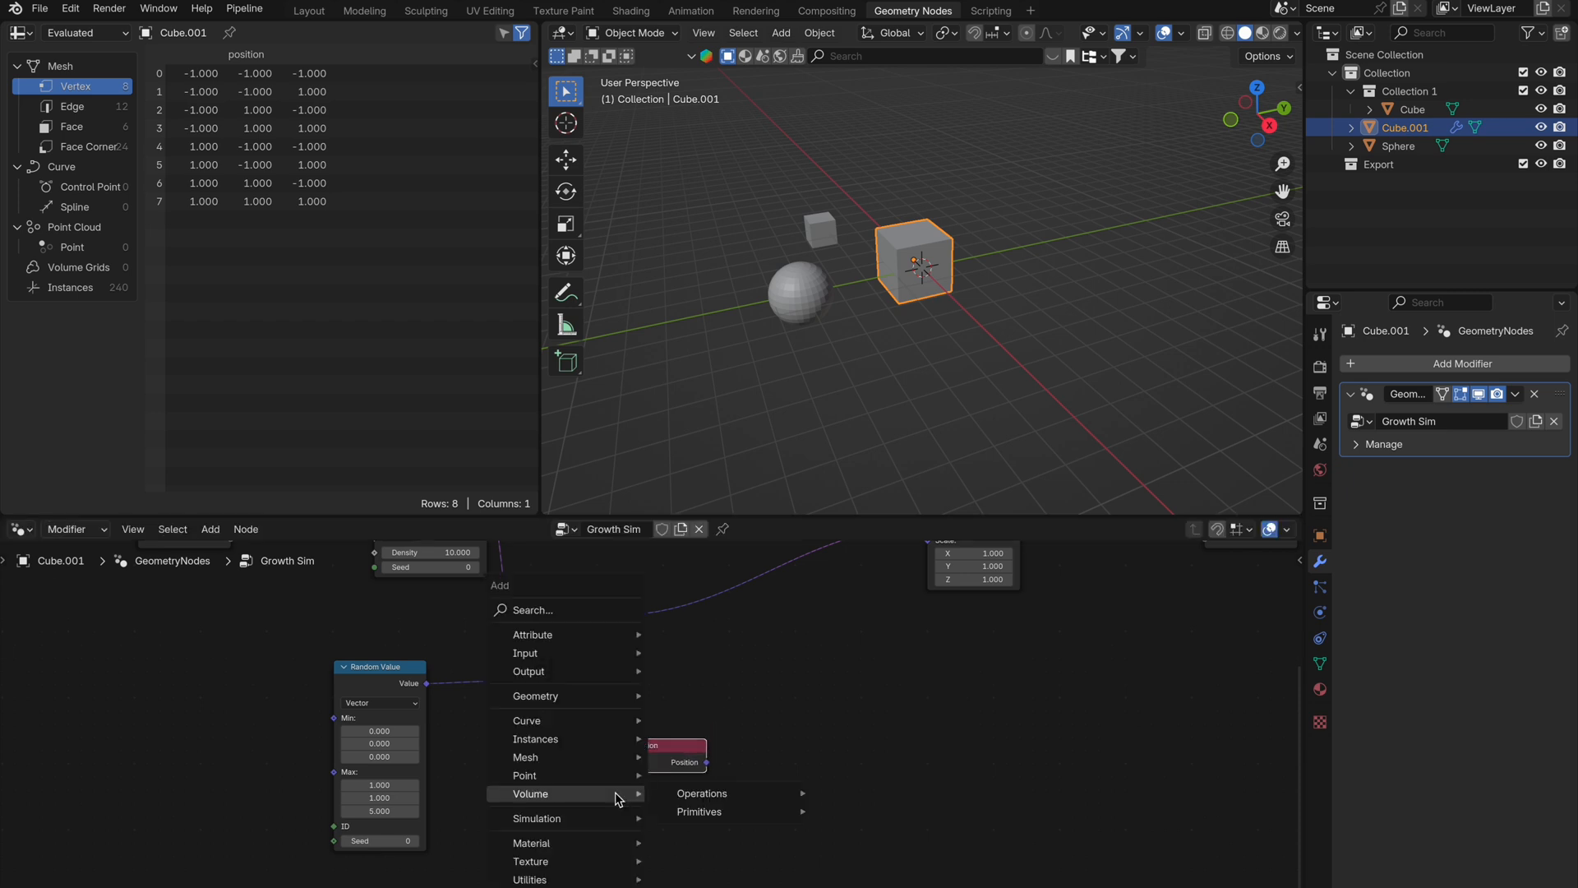
# Add Object Info and Geometry Proximity nodes to measure point distance to the sphere.
pyautogui.write('object')
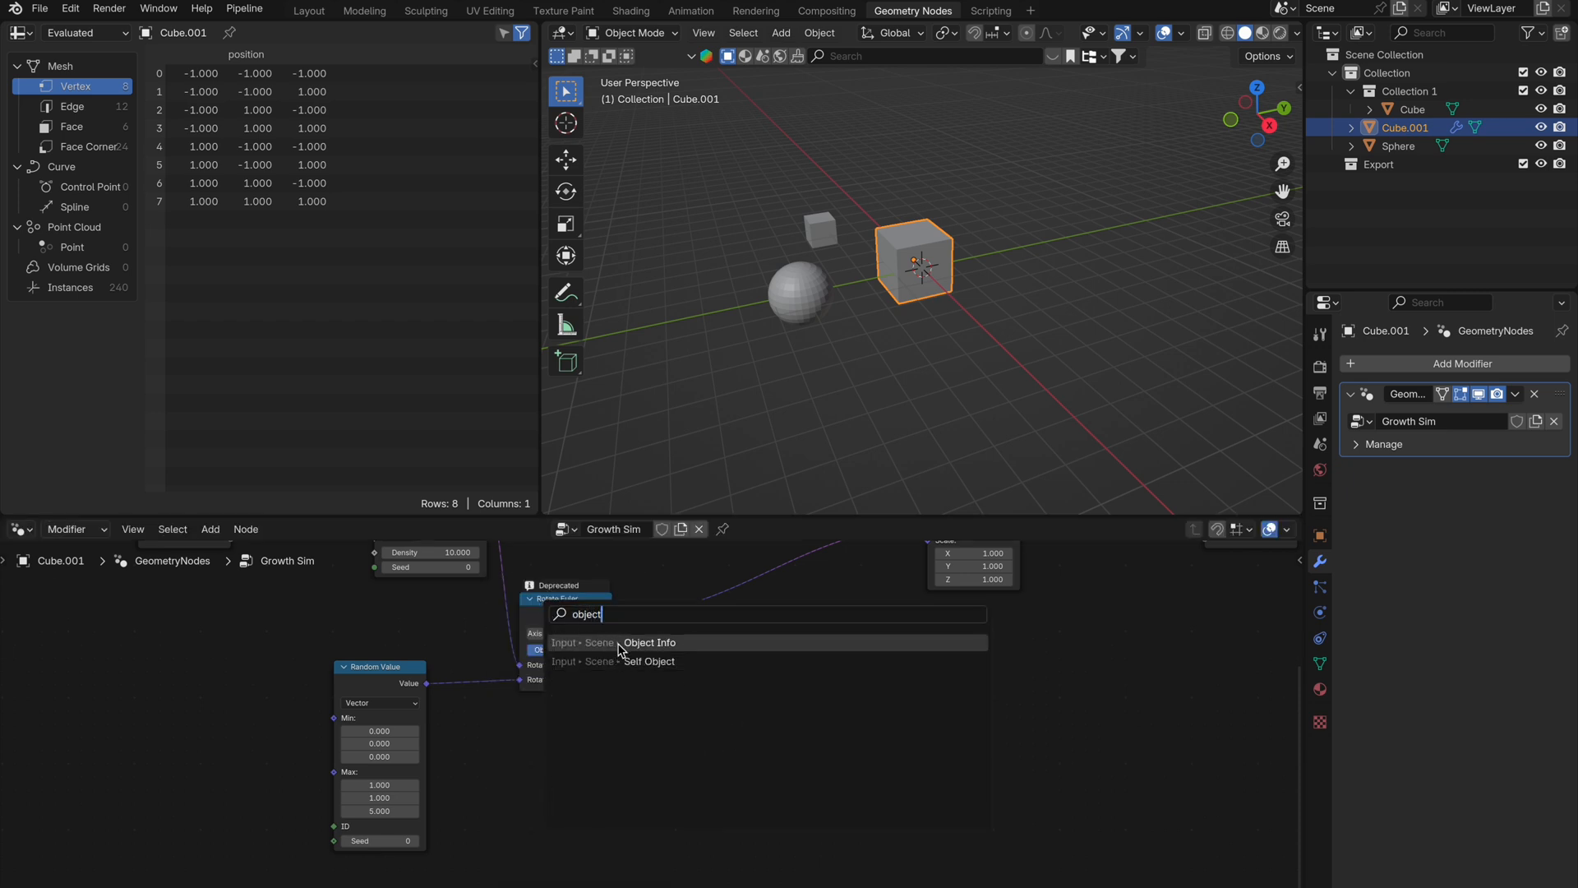
pyautogui.click(649, 643)
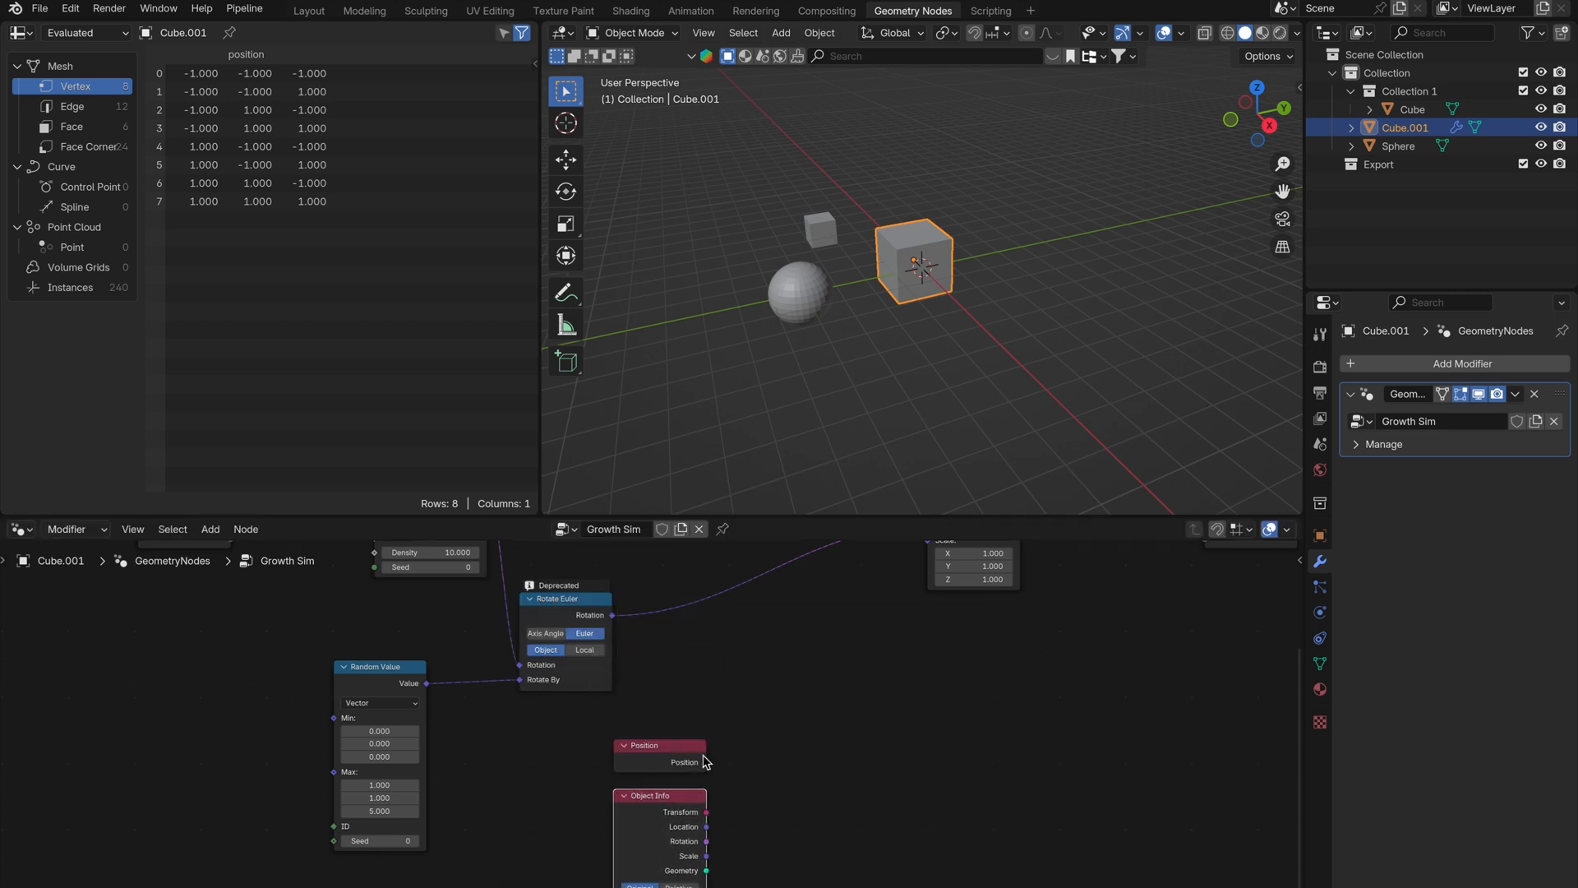
pyautogui.write('geome')
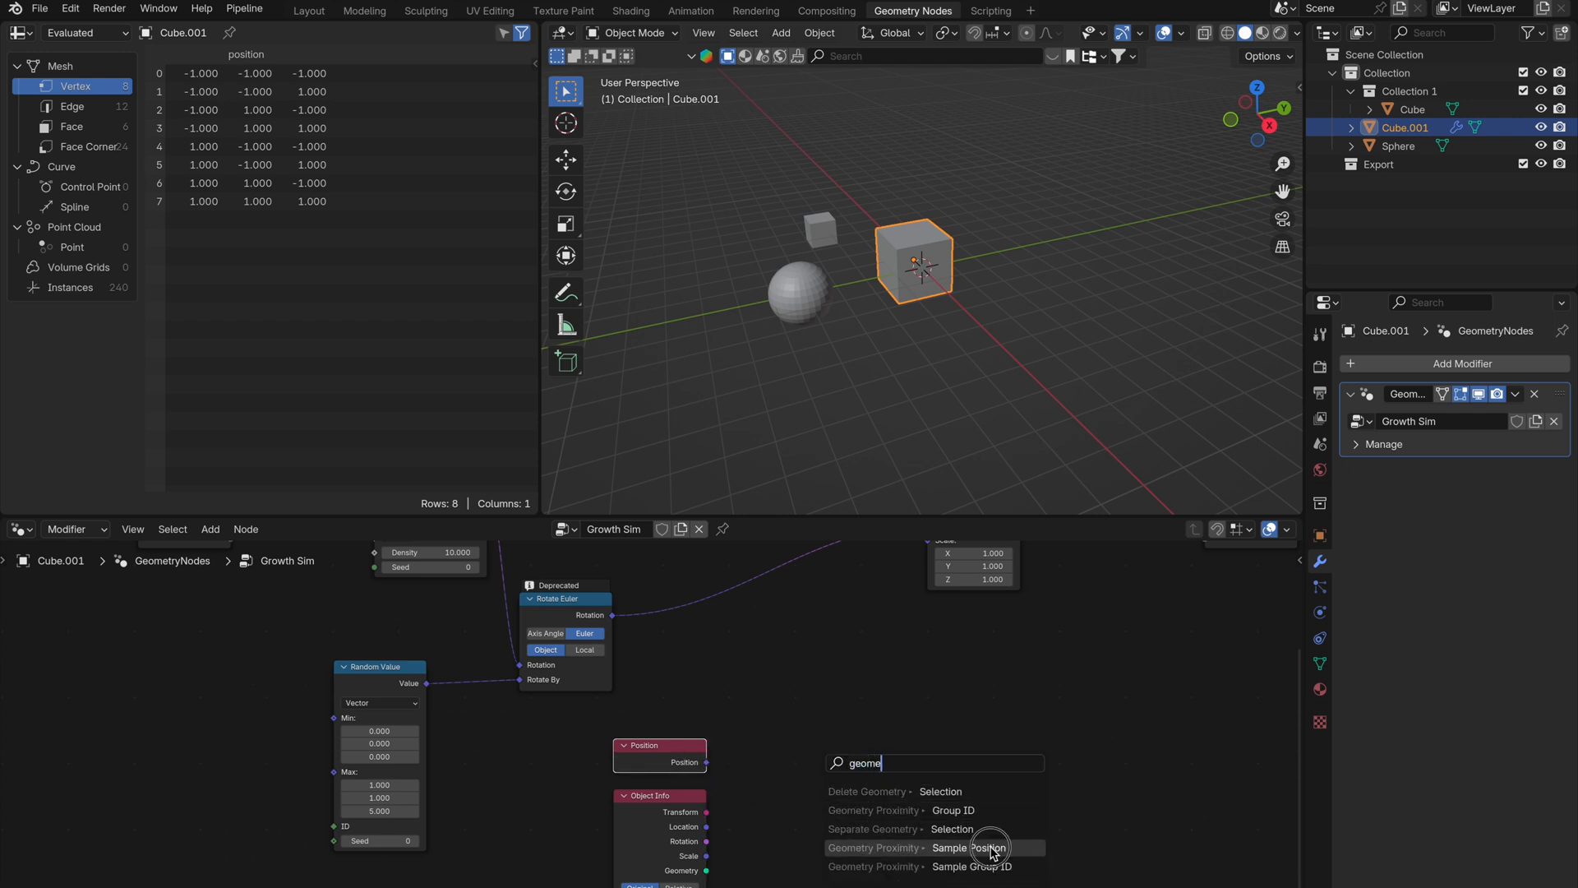
pyautogui.click(971, 847)
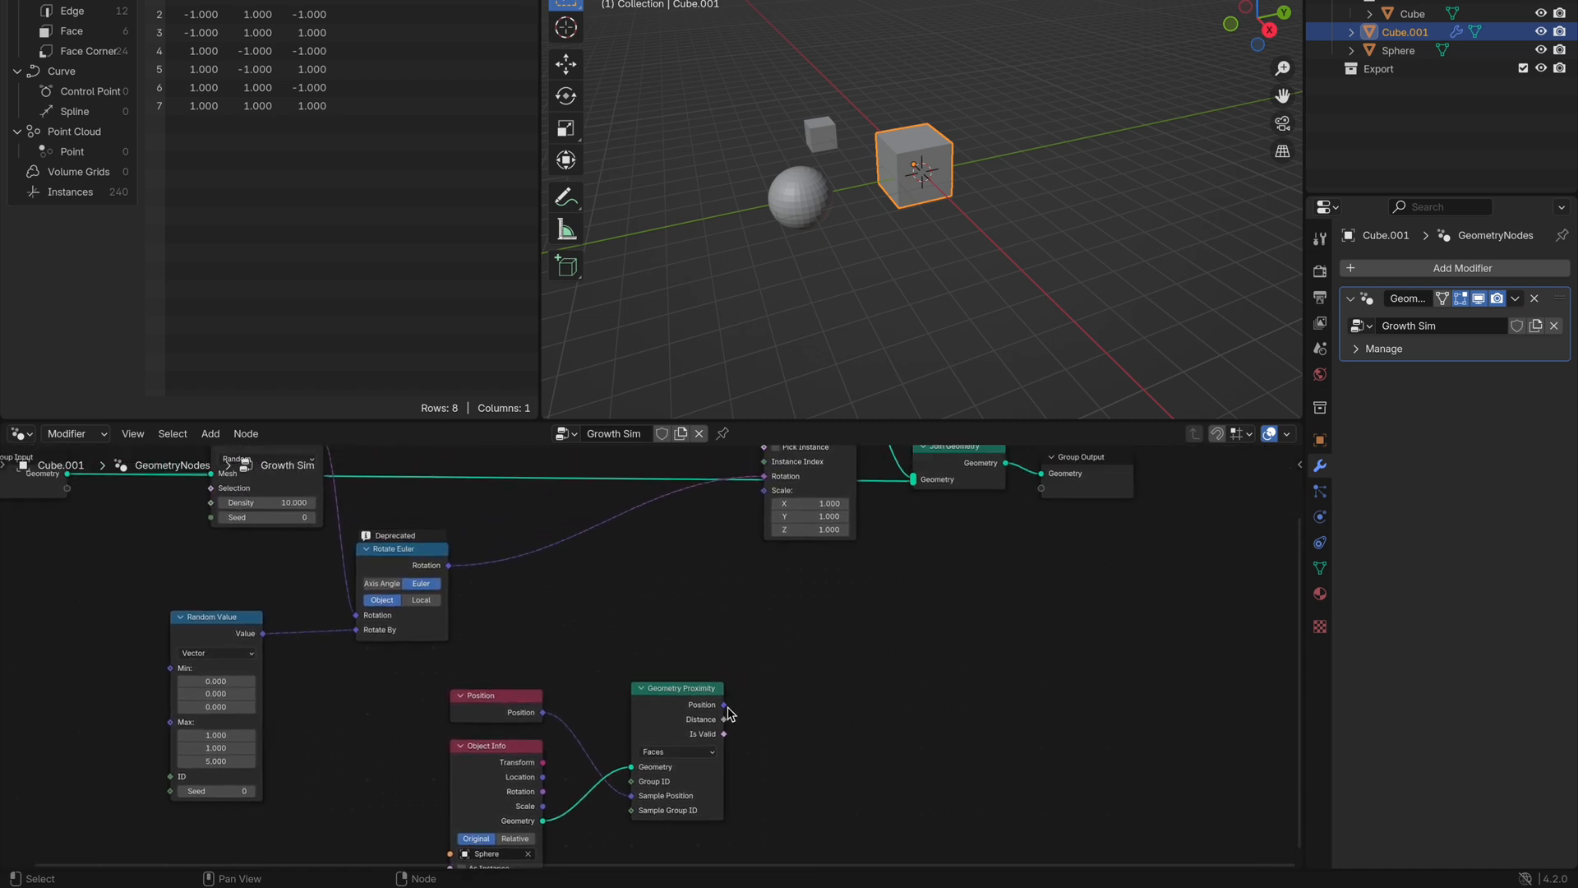
# Add a Map Range node with From Max set to -0.8 for distance-to-scale mapping.
pyautogui.write('map r')
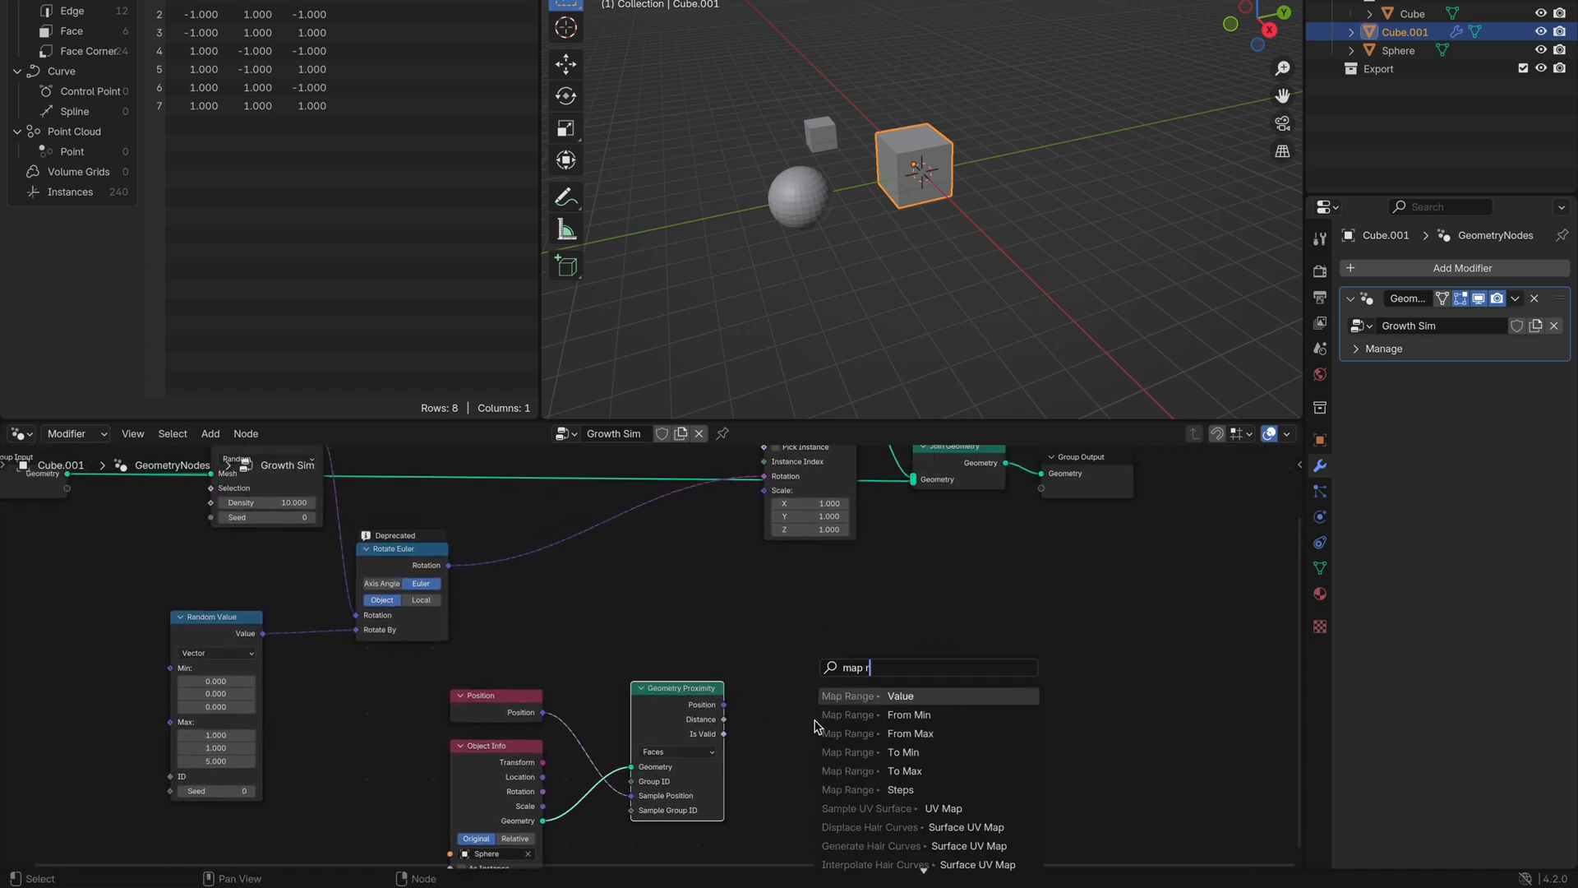
pyautogui.click(899, 695)
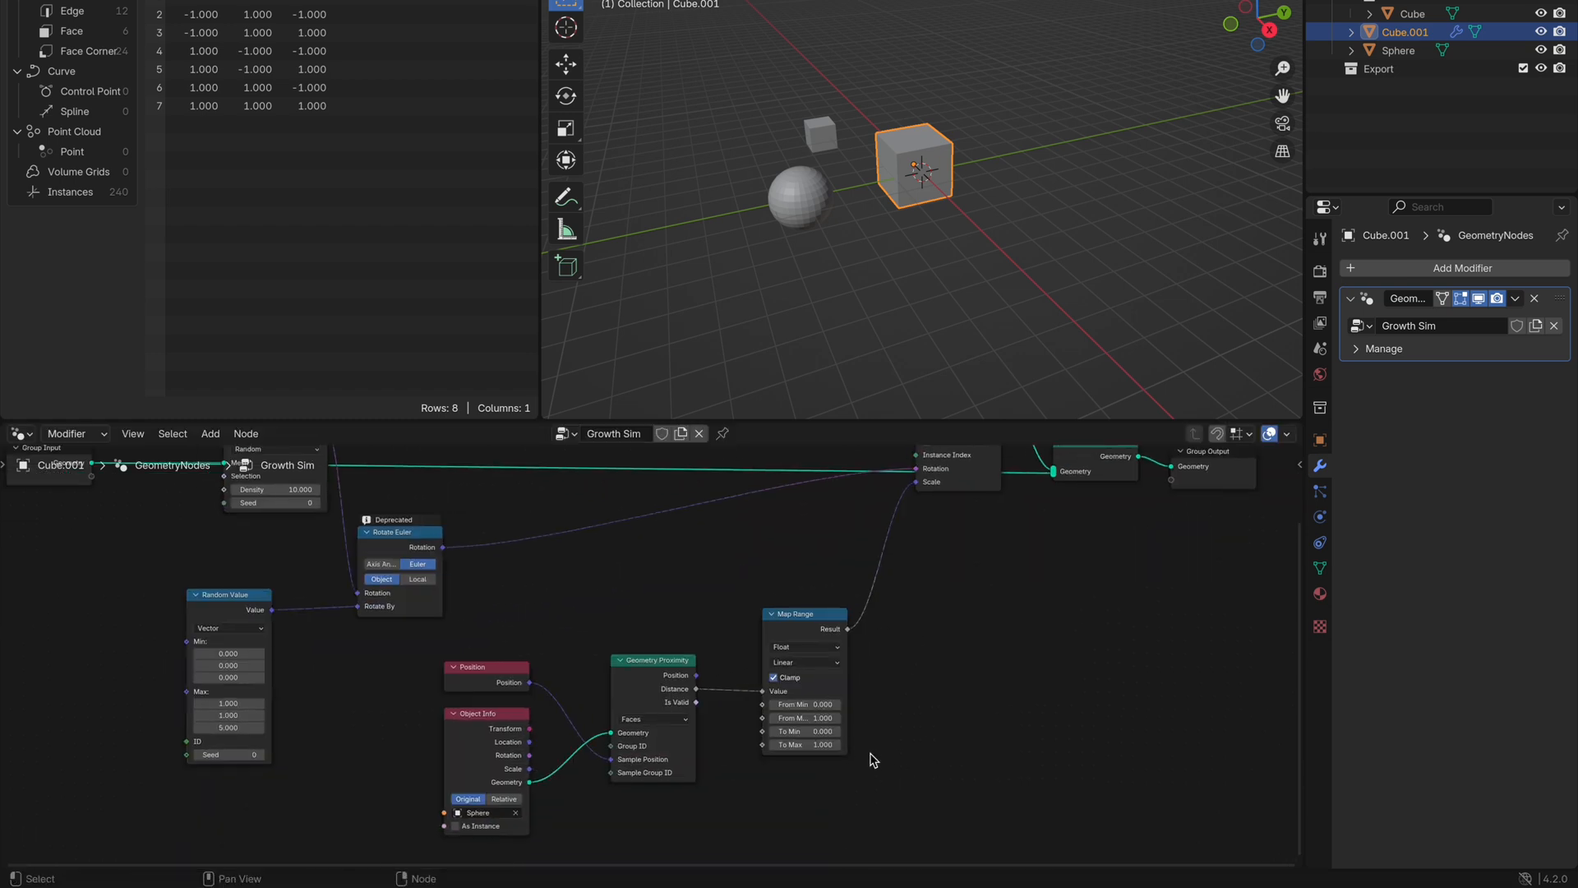
pyautogui.click(804, 703)
pyautogui.write('2.600')
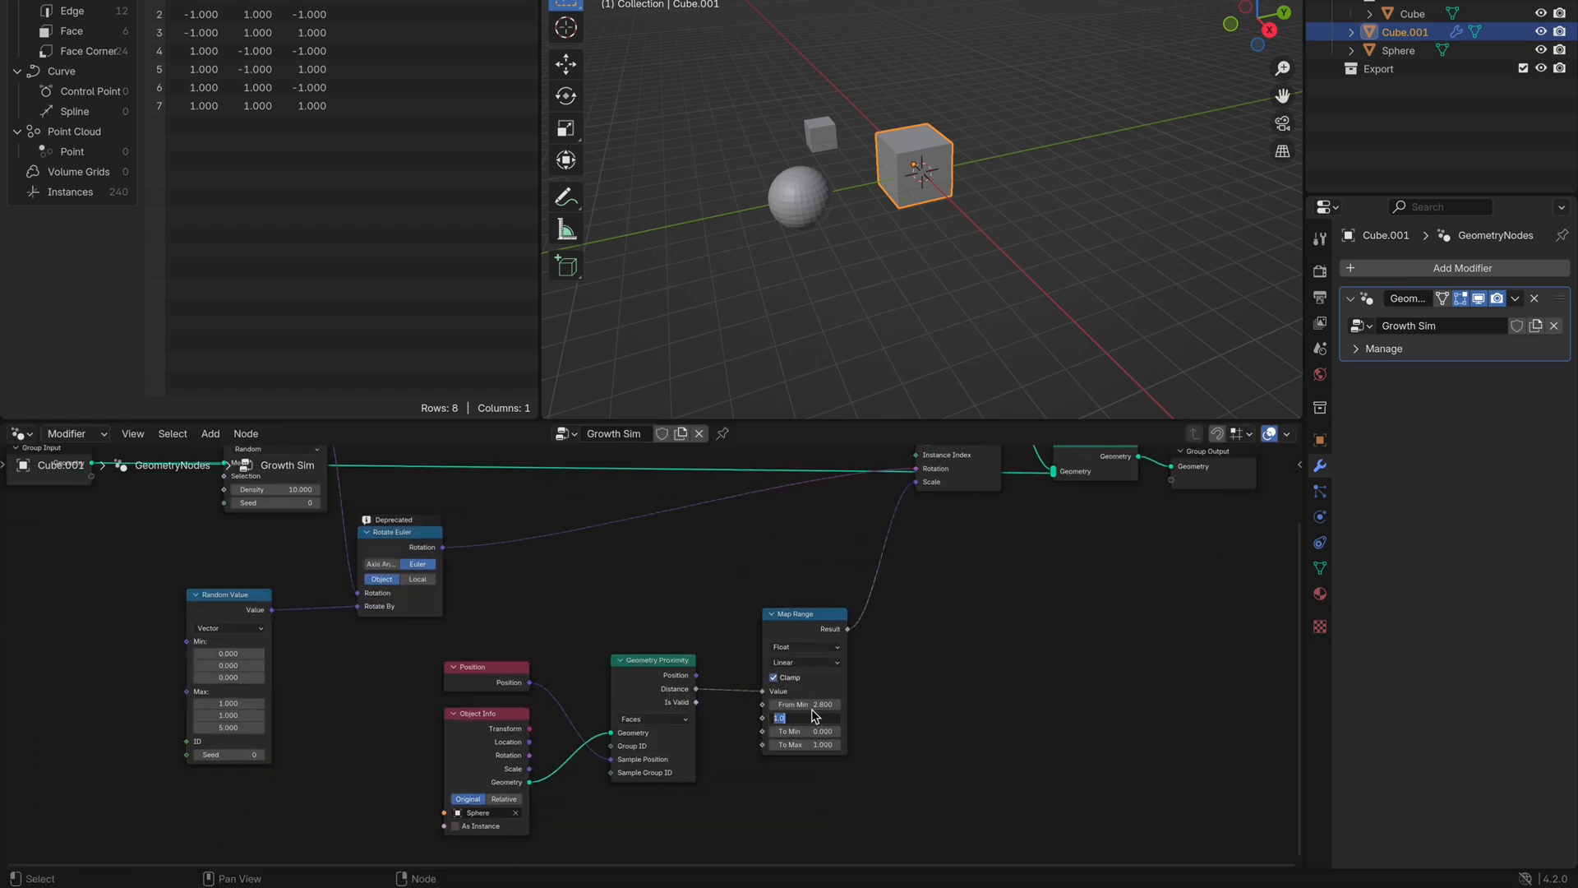
pyautogui.write('-0.800')
pyautogui.write('coll')
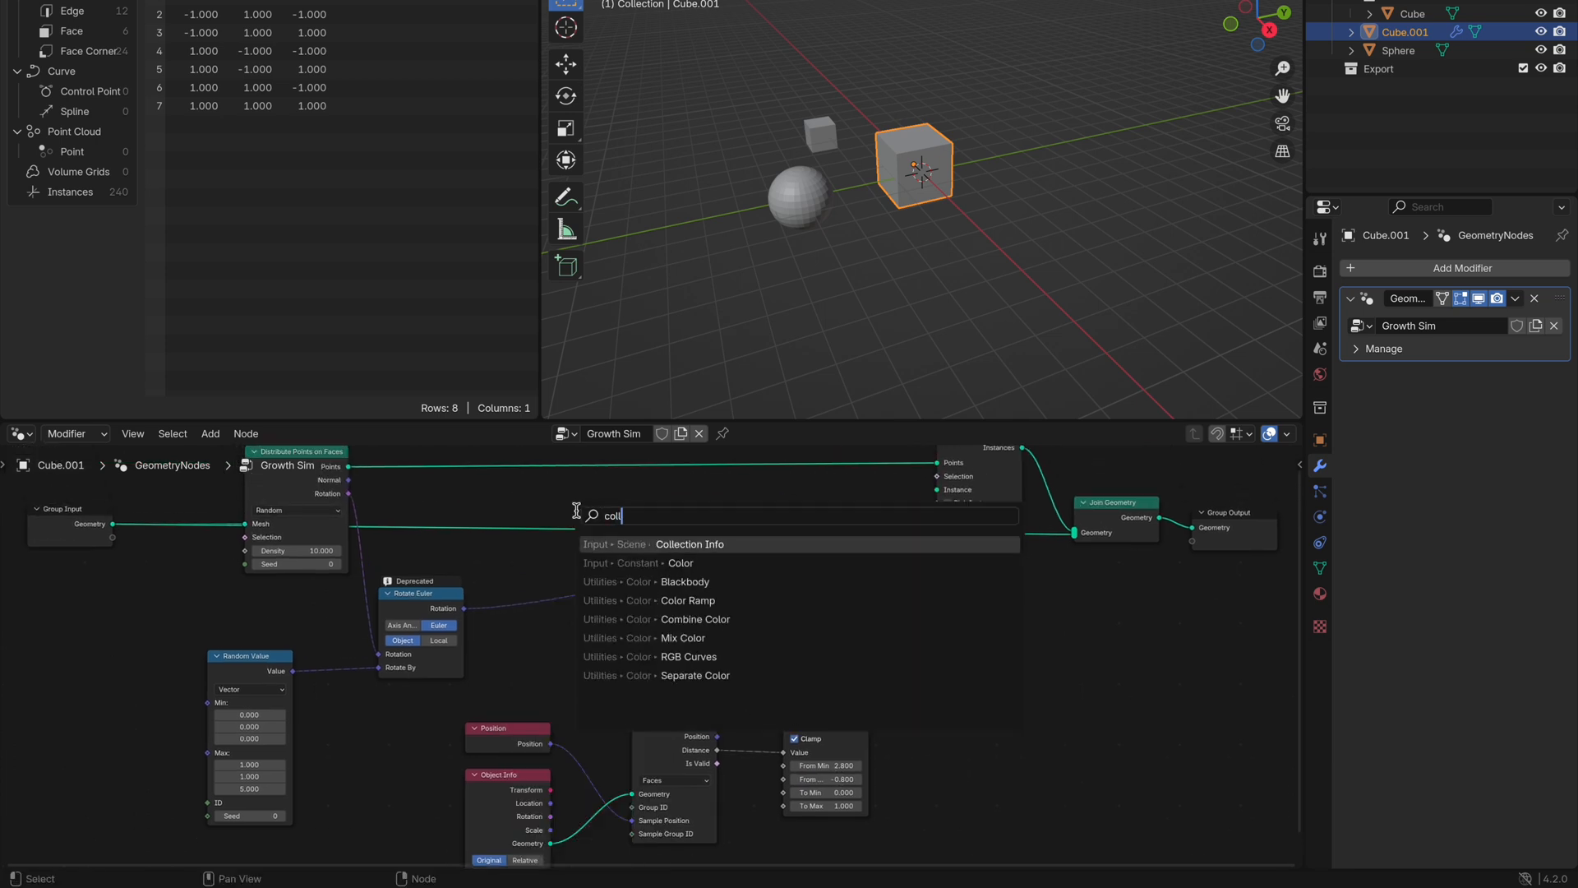
# Add a Collection Info node with Separate Children and Reset Children enabled.
pyautogui.click(690, 544)
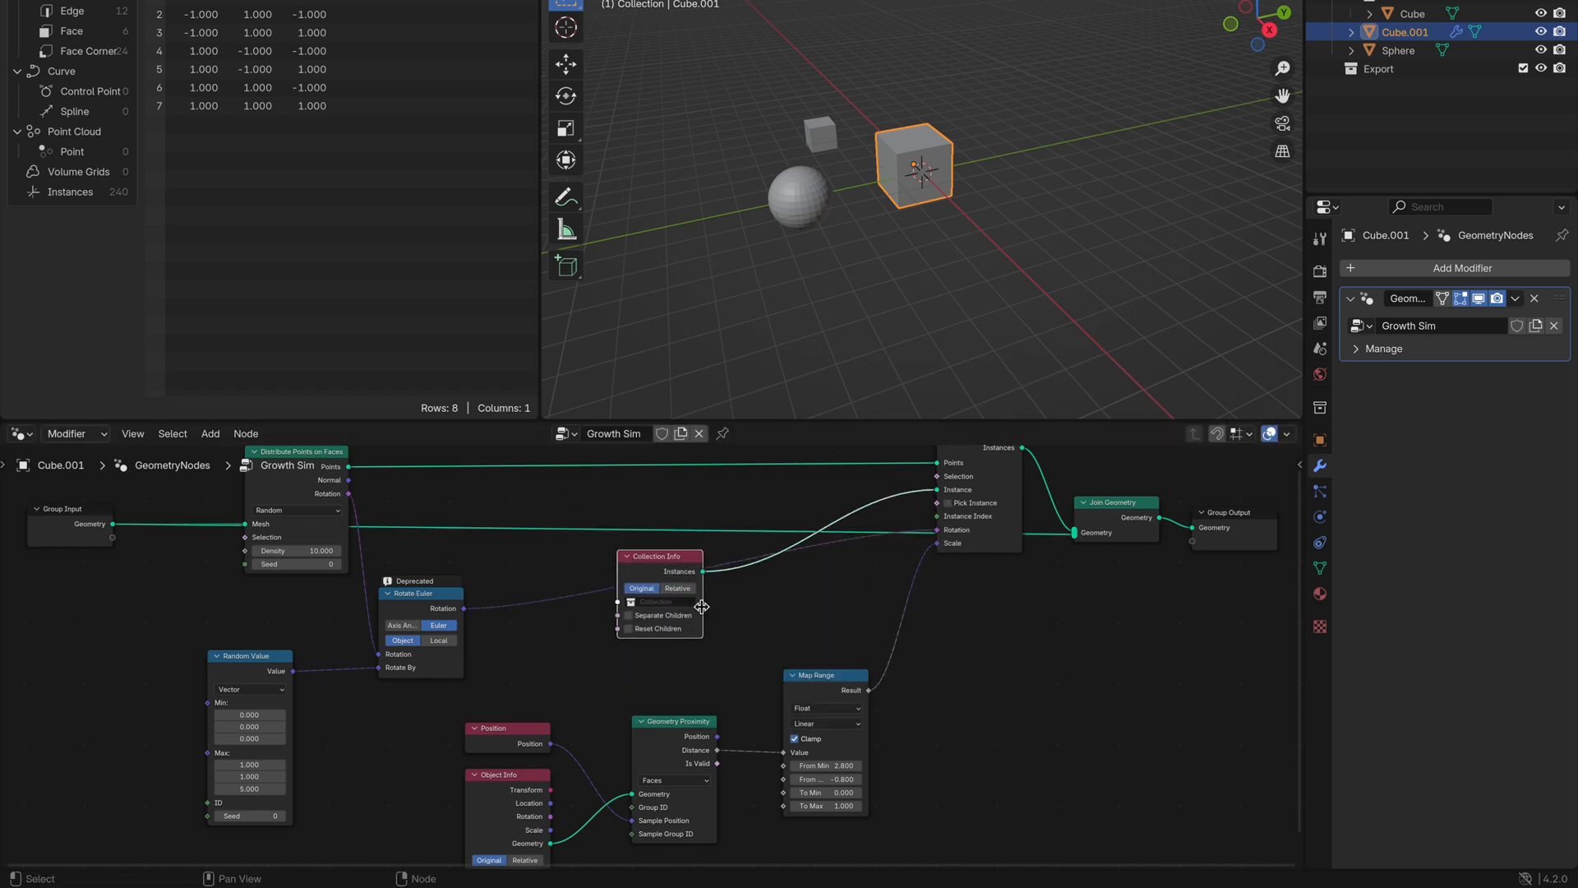
pyautogui.click(628, 615)
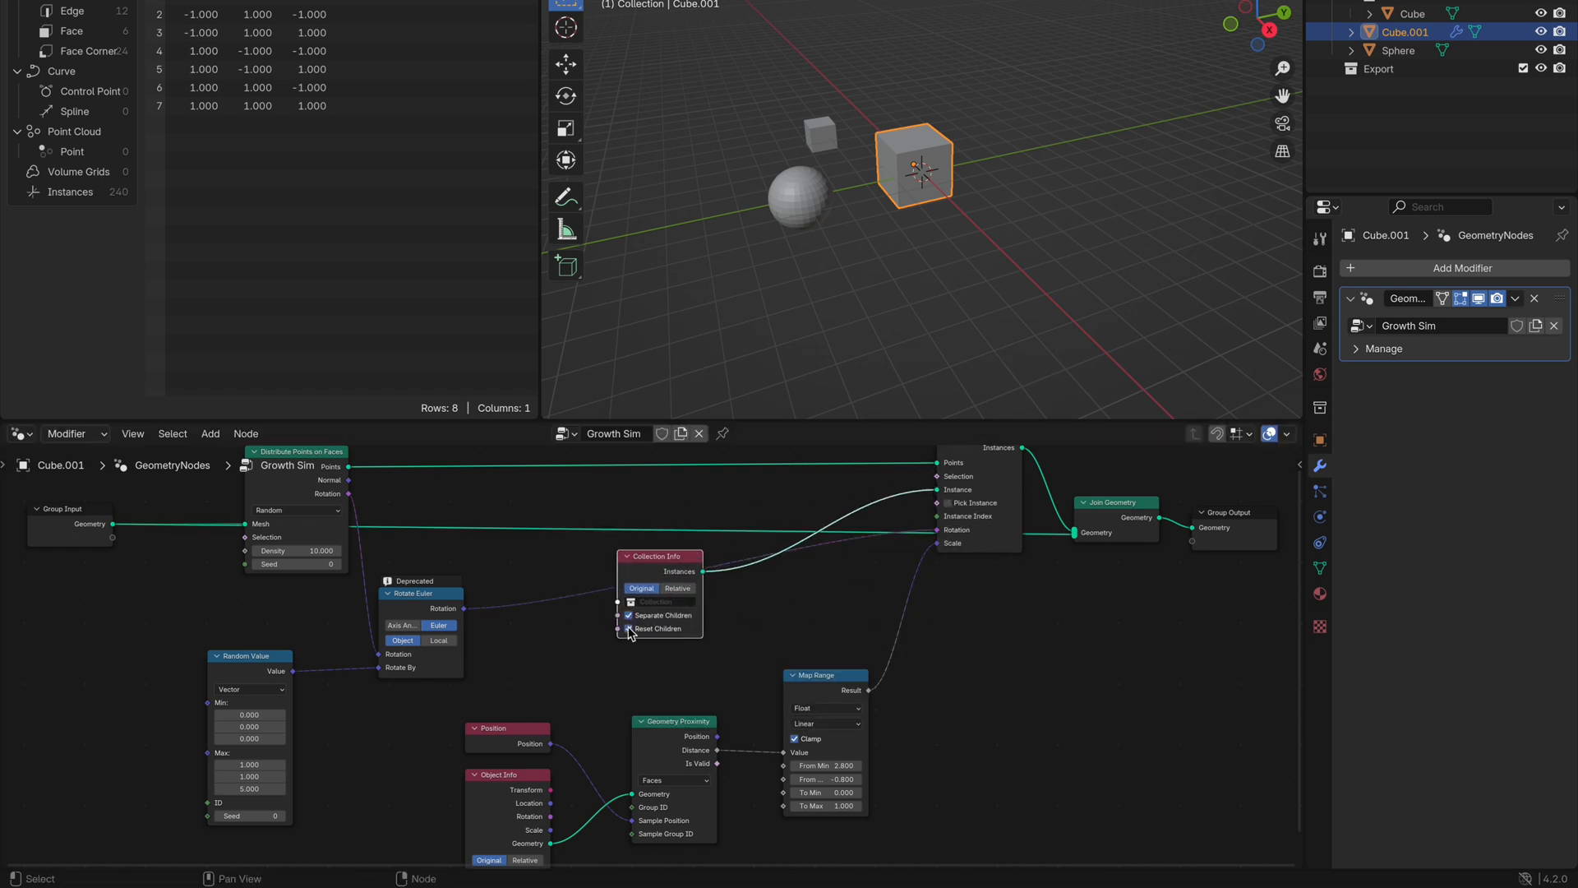
pyautogui.click(654, 602)
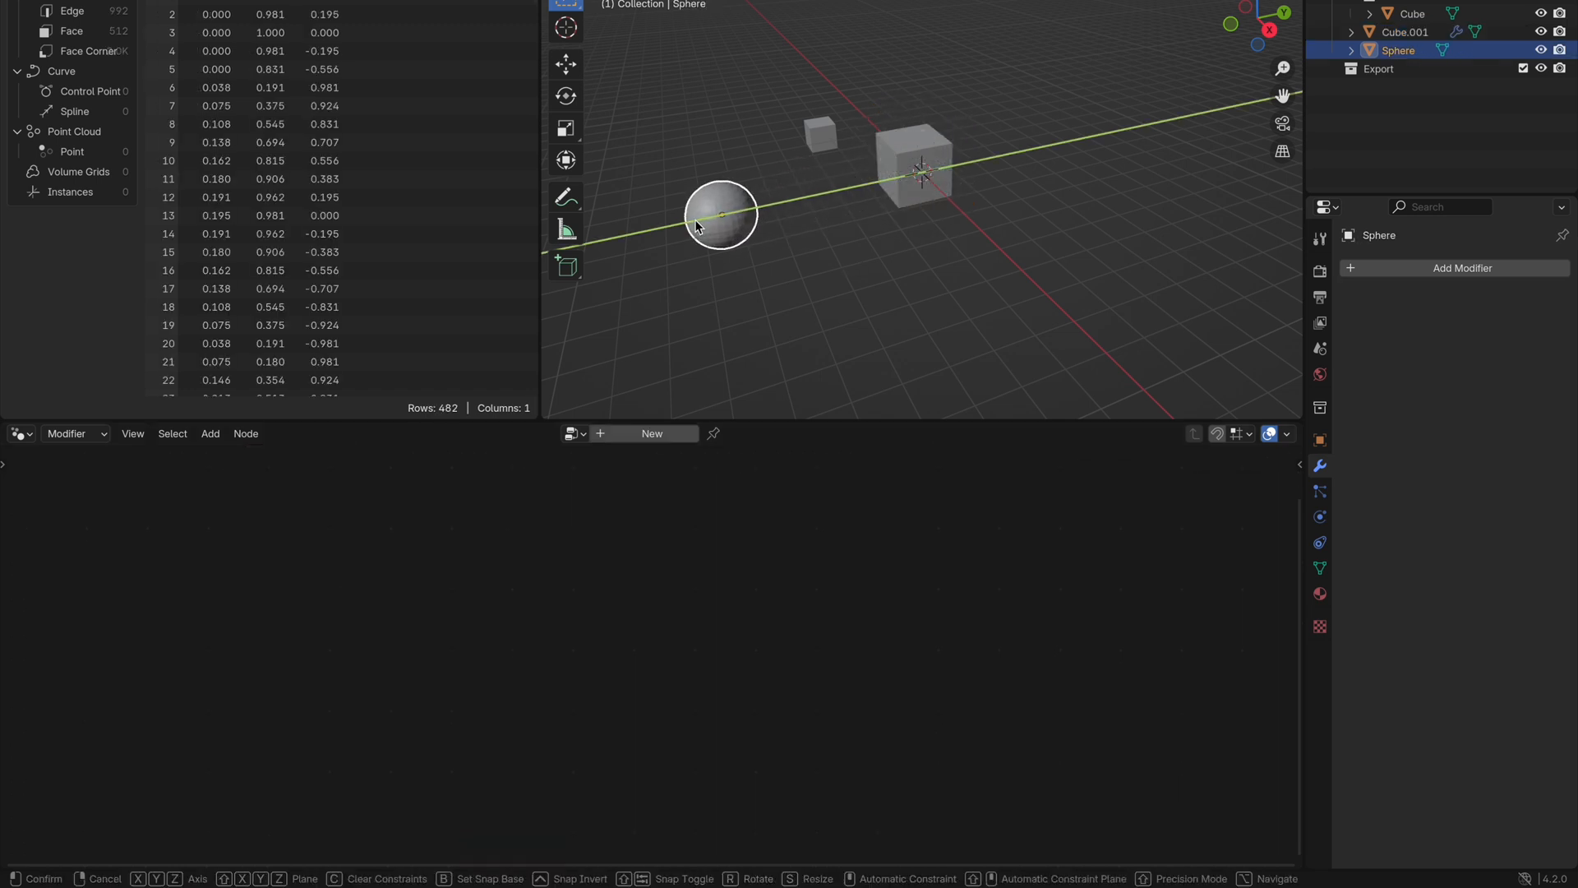
# Move the sphere into the cube and back out to its left, then select the cube.
pyautogui.moveTo(722, 214); pyautogui.dragTo(920, 77)
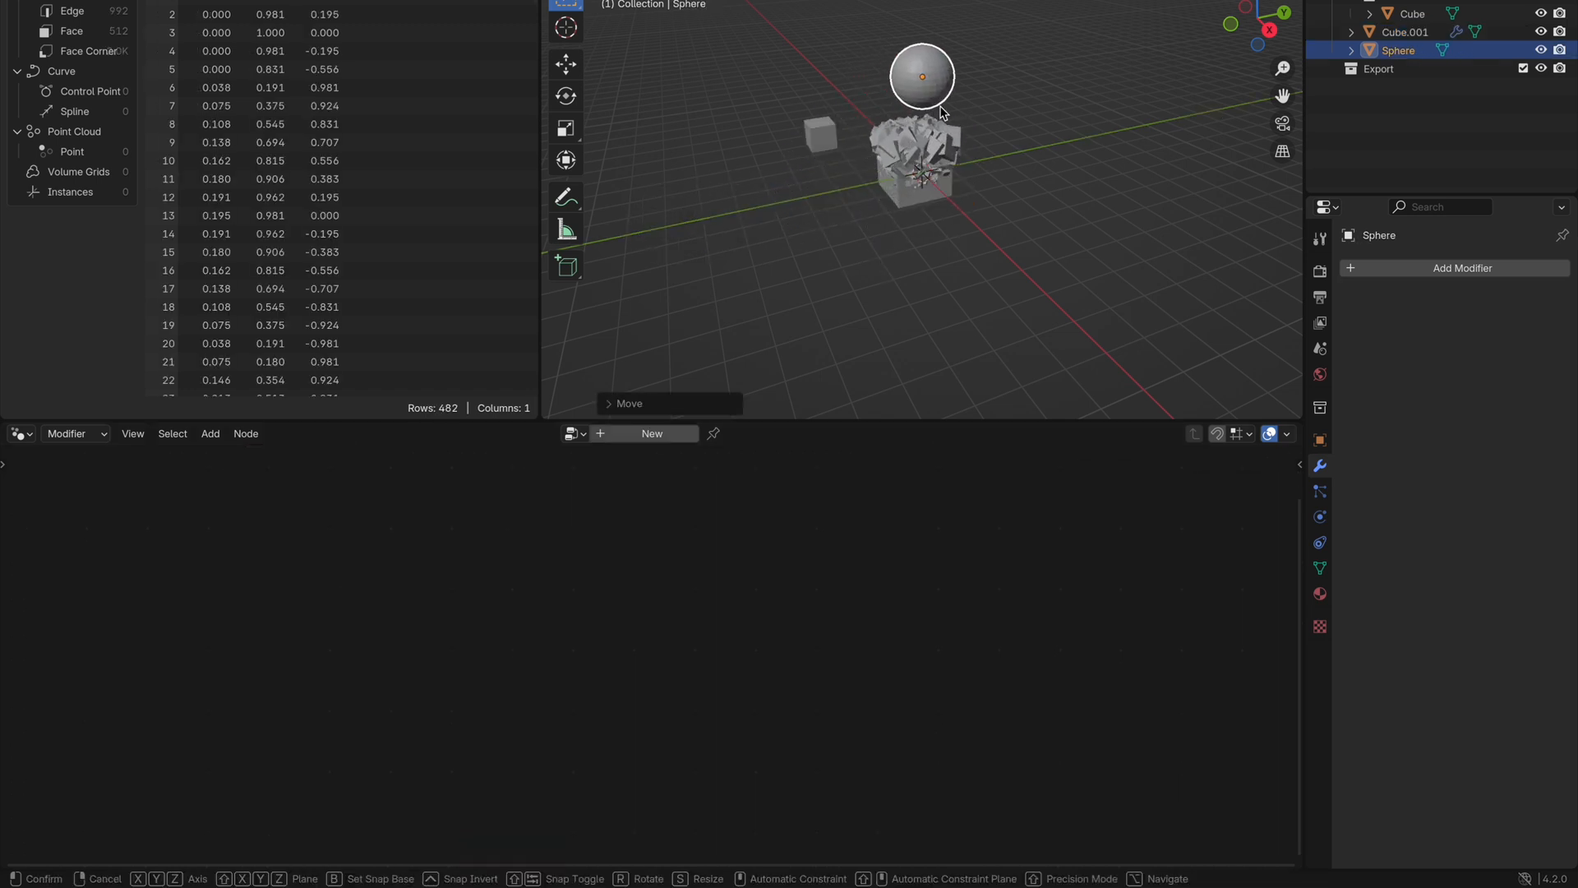
pyautogui.moveTo(923, 77); pyautogui.dragTo(806, 181)
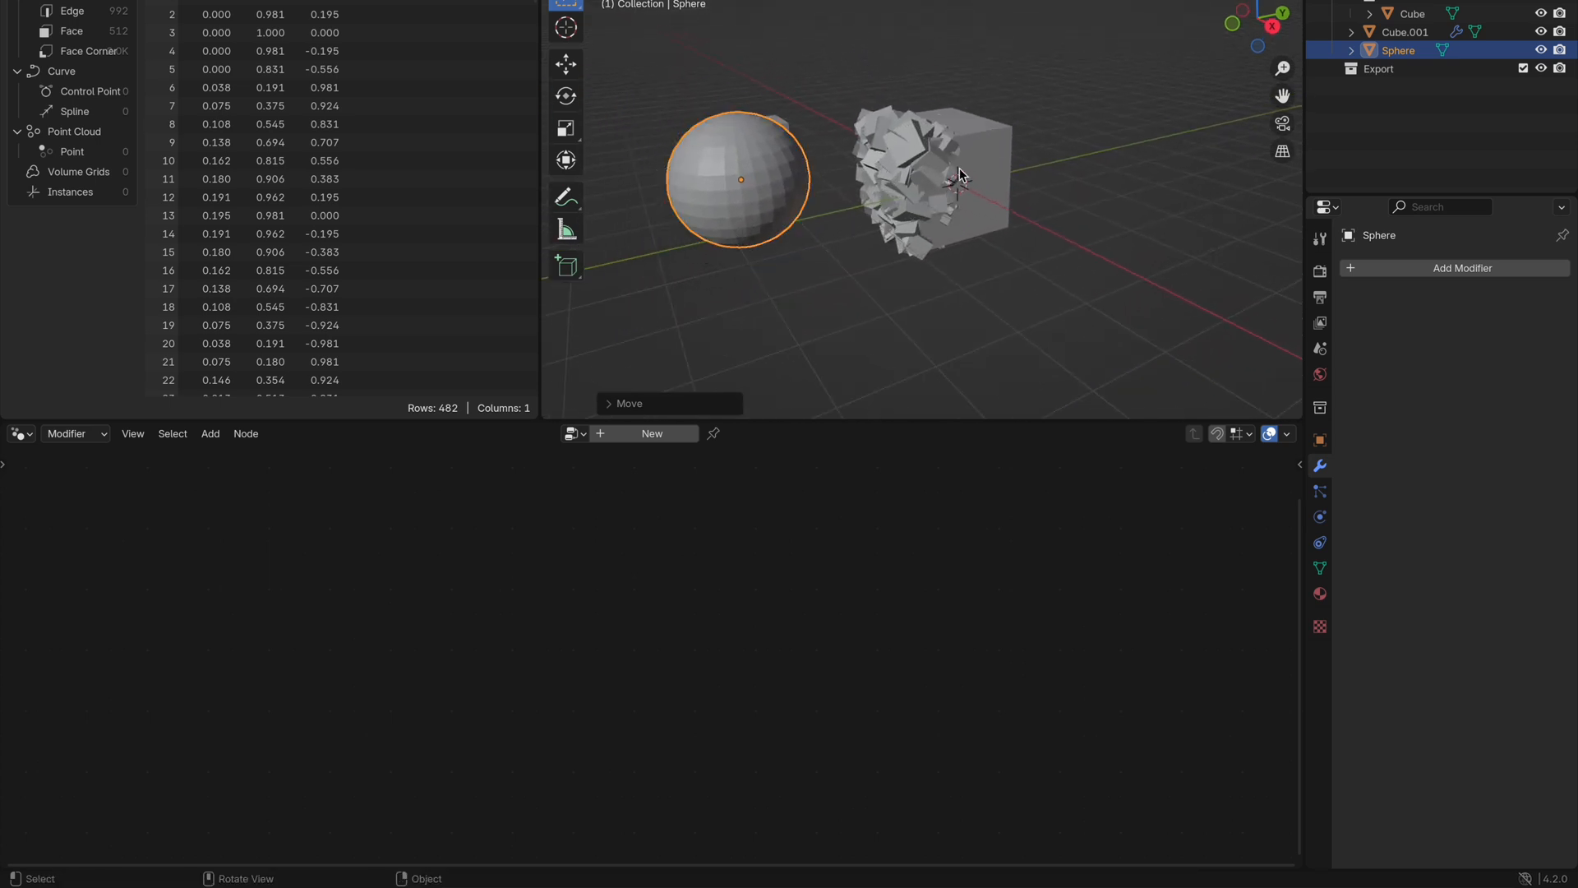
pyautogui.click(1403, 32)
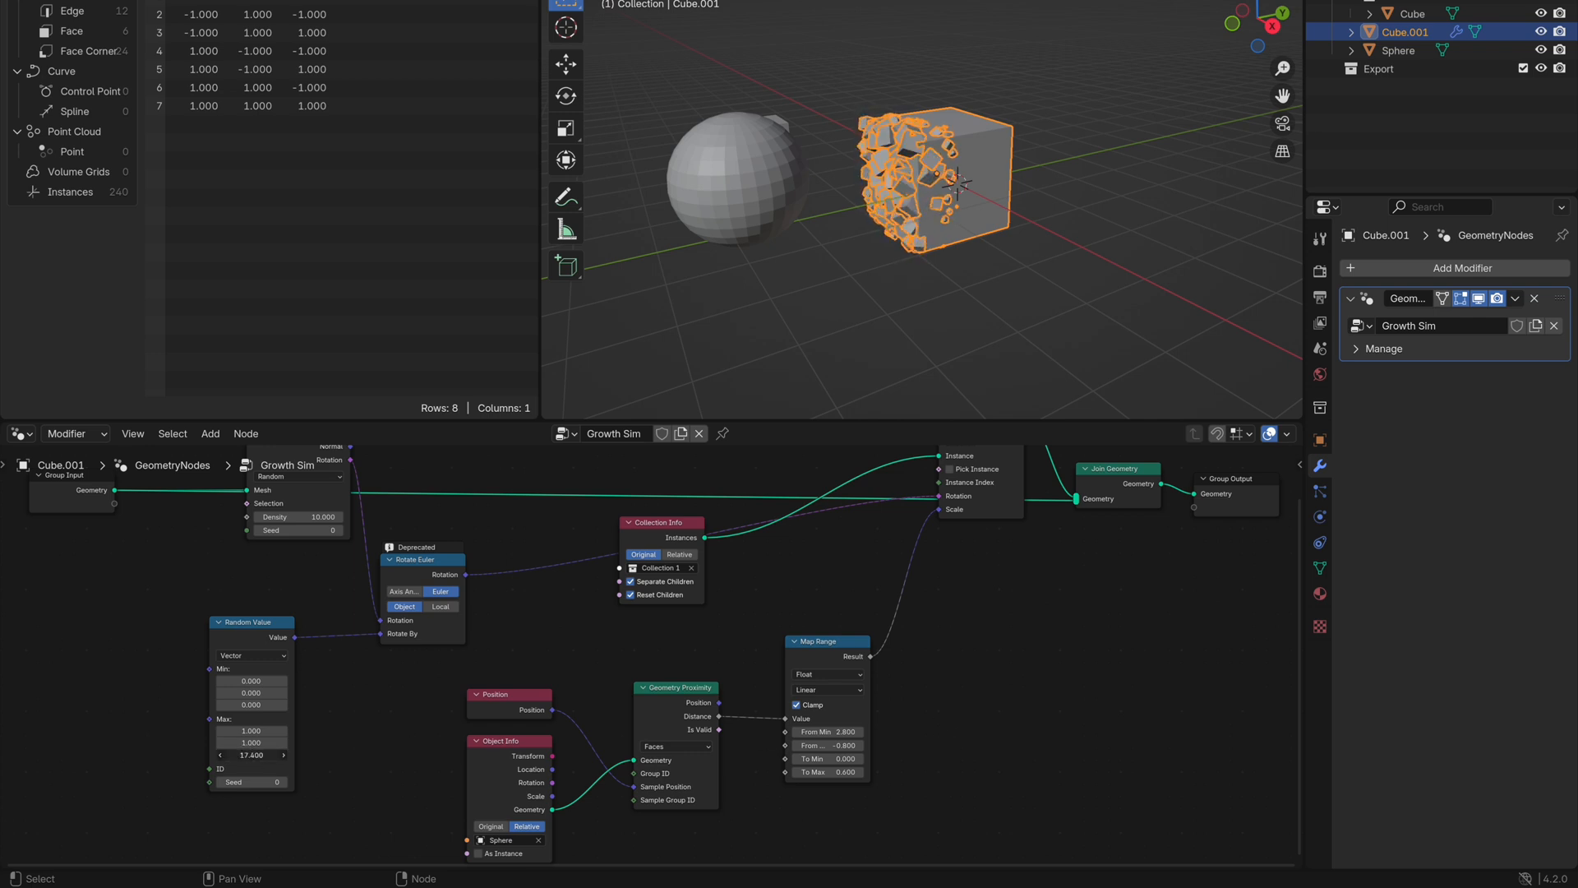
# Raise the point density to around 518 instances and fine-tune the Random Value and Map Range fields.
pyautogui.moveTo(249, 730); pyautogui.dragTo(281, 730)
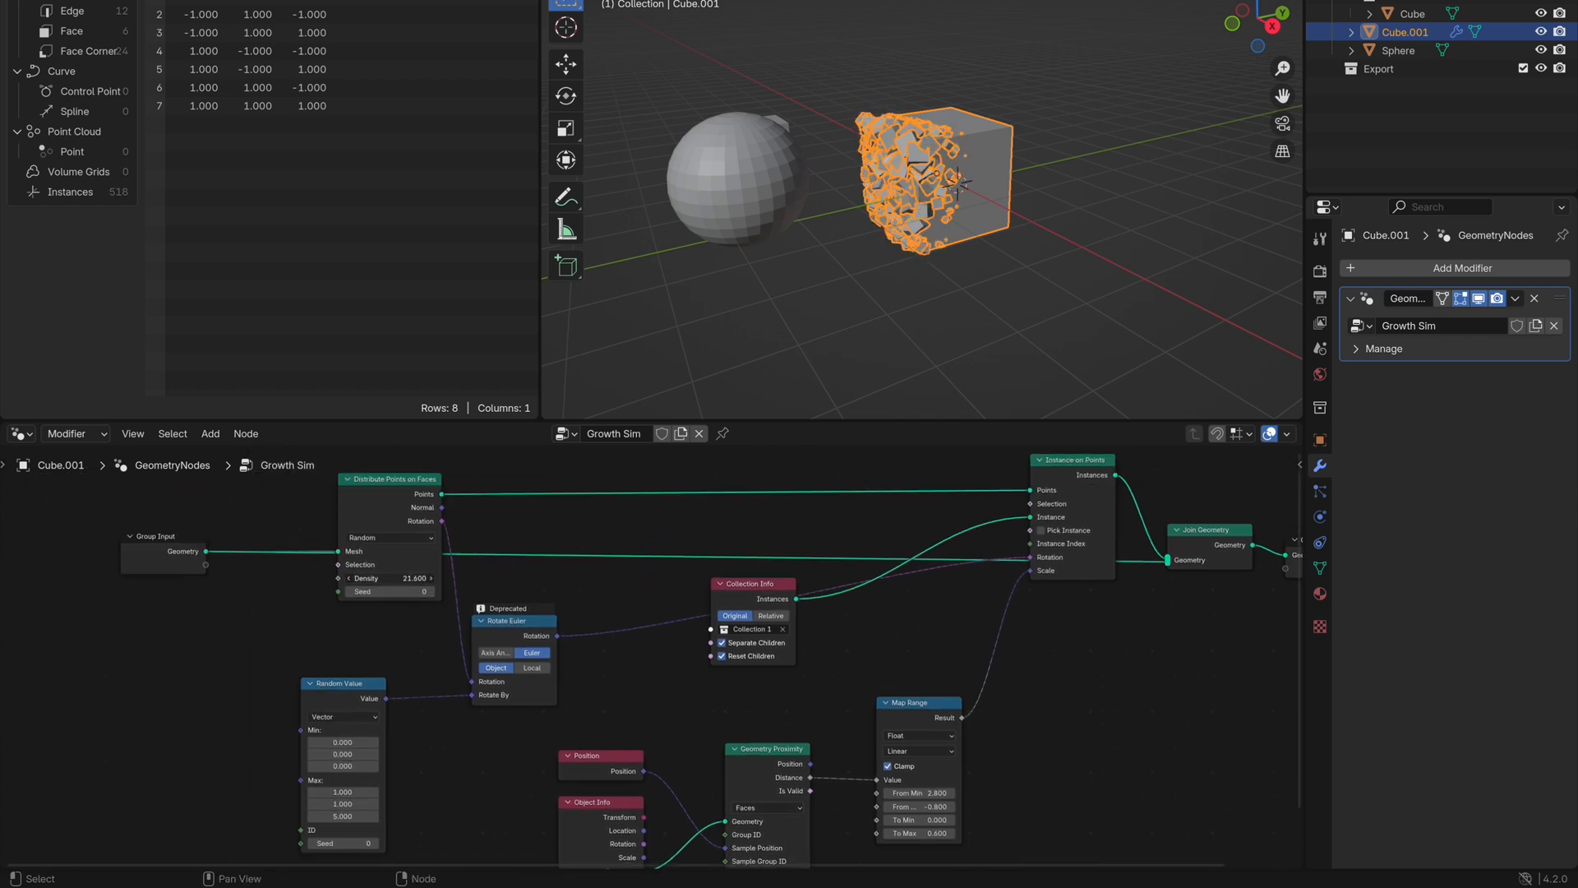
pyautogui.moveTo(414, 578); pyautogui.dragTo(342, 577)
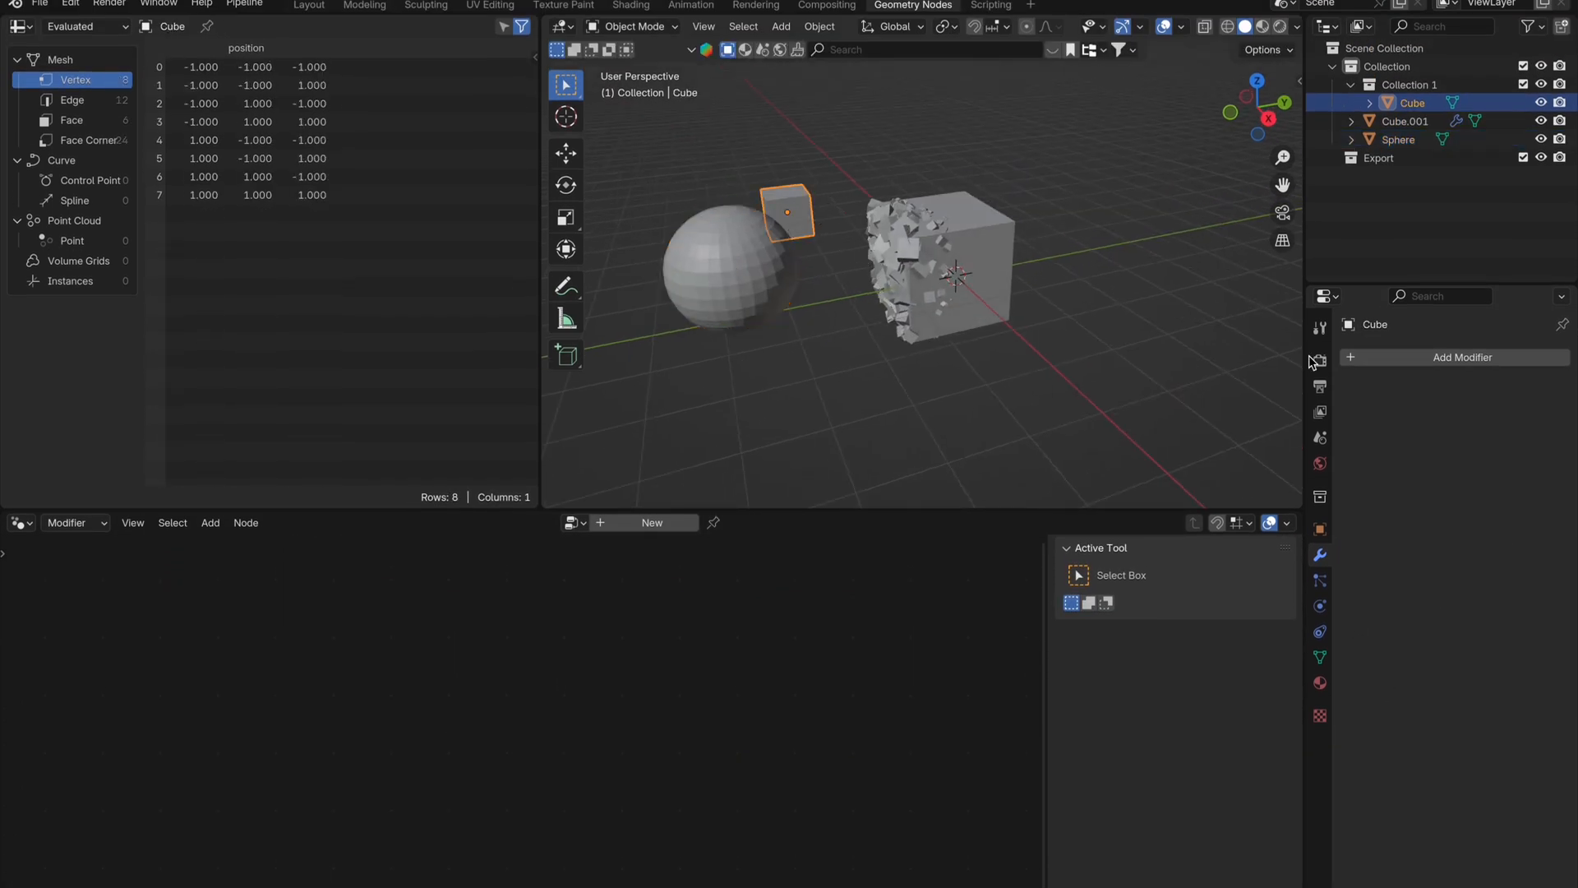
# Shade the small cube Auto Smooth and select all test objects for removal.
pyautogui.click(1463, 357)
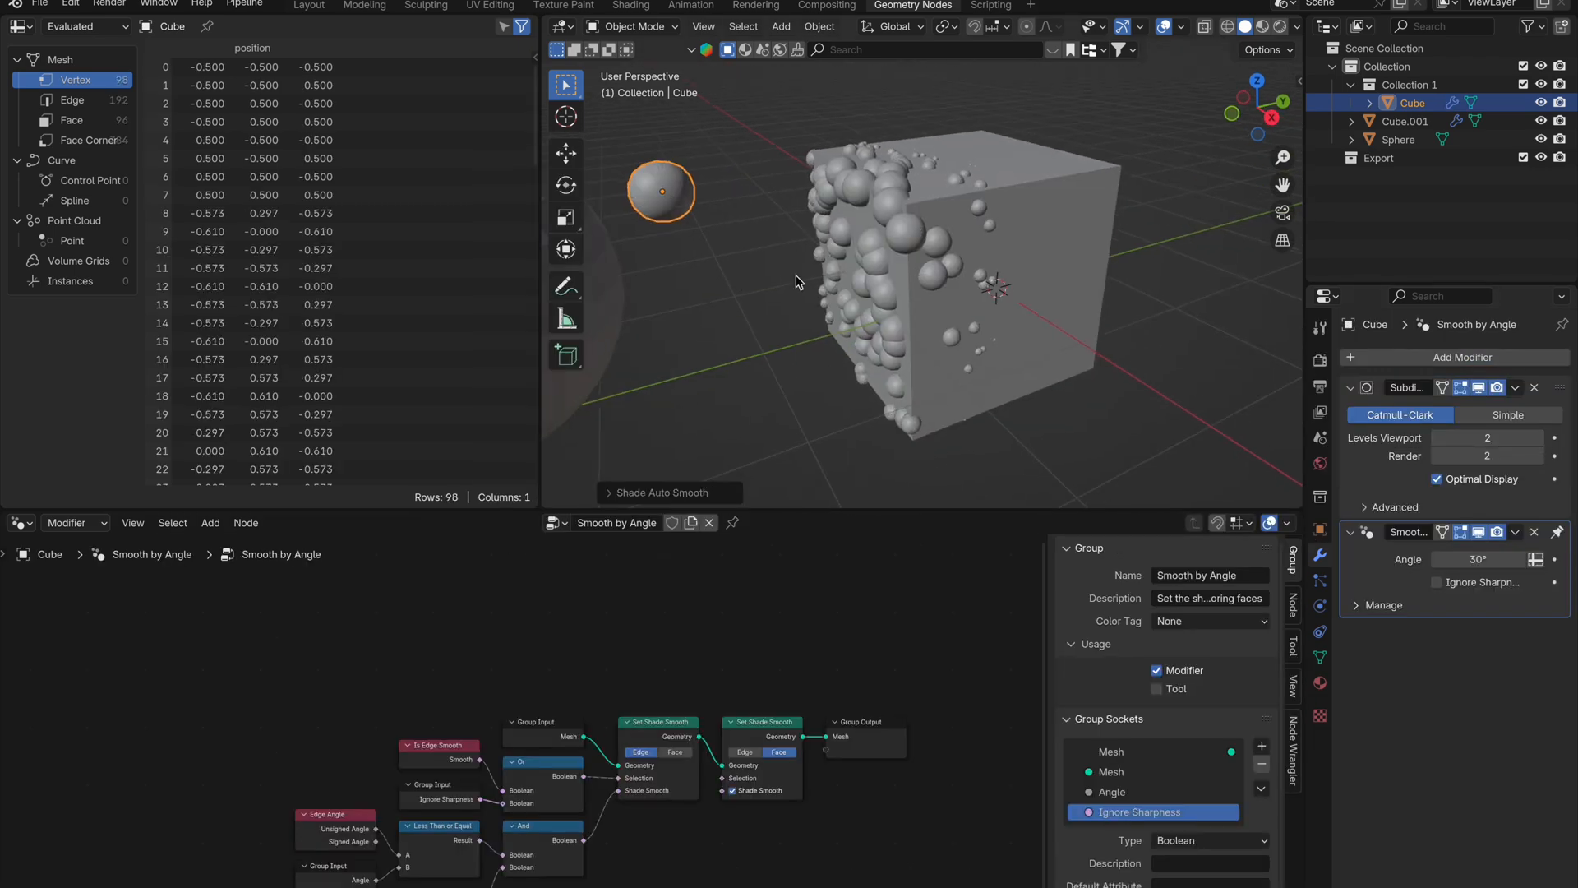
pyautogui.click(1406, 120)
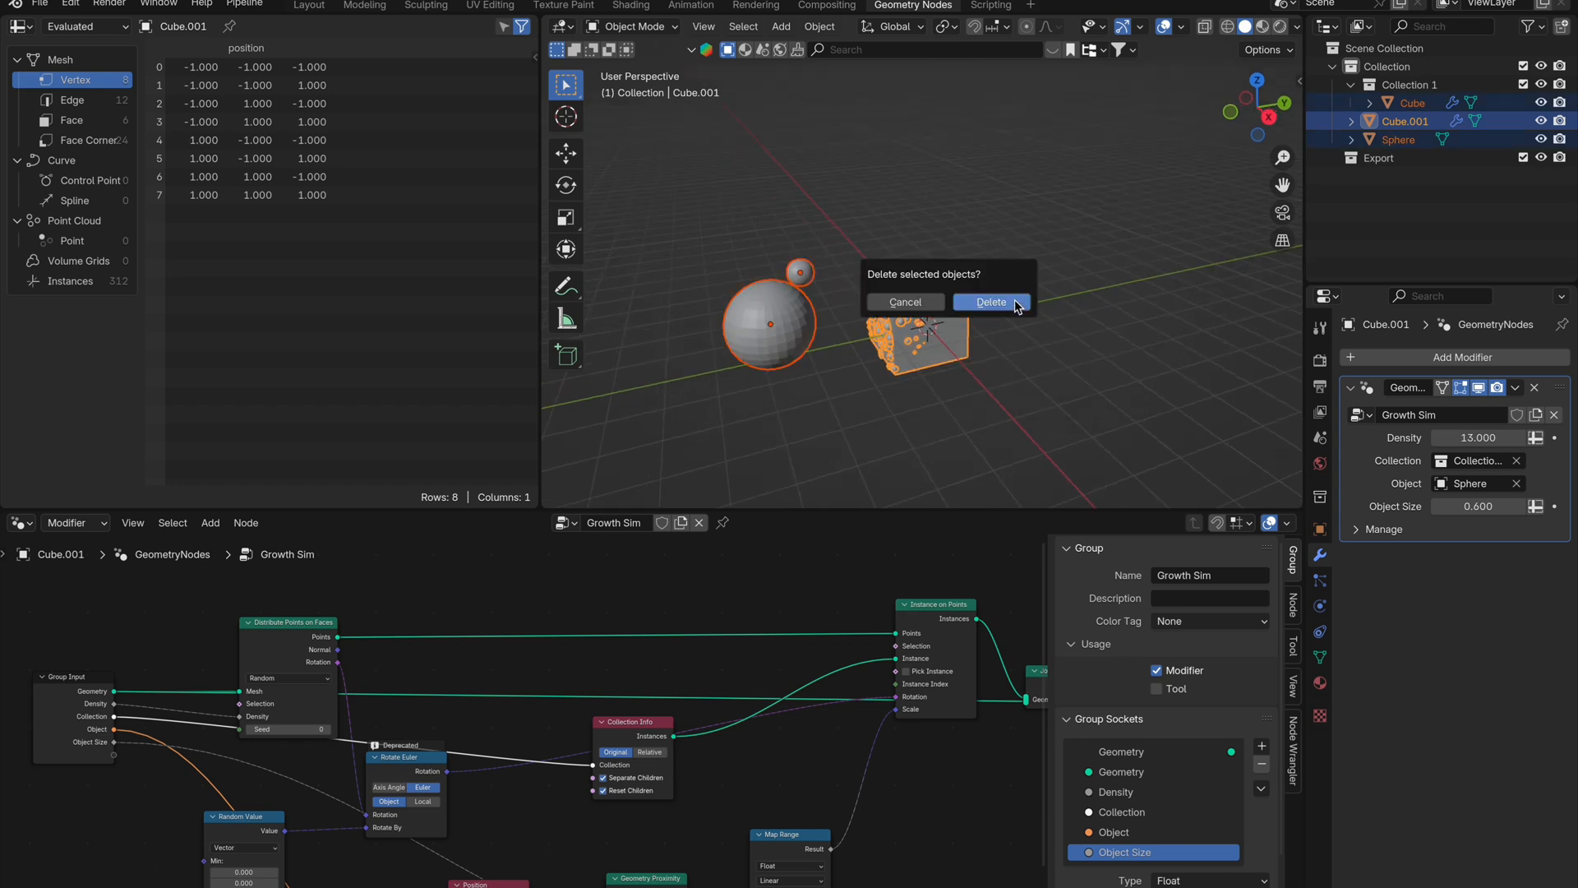
# Delete the test objects and search BlenderKit for a sofa model.
pyautogui.click(989, 303)
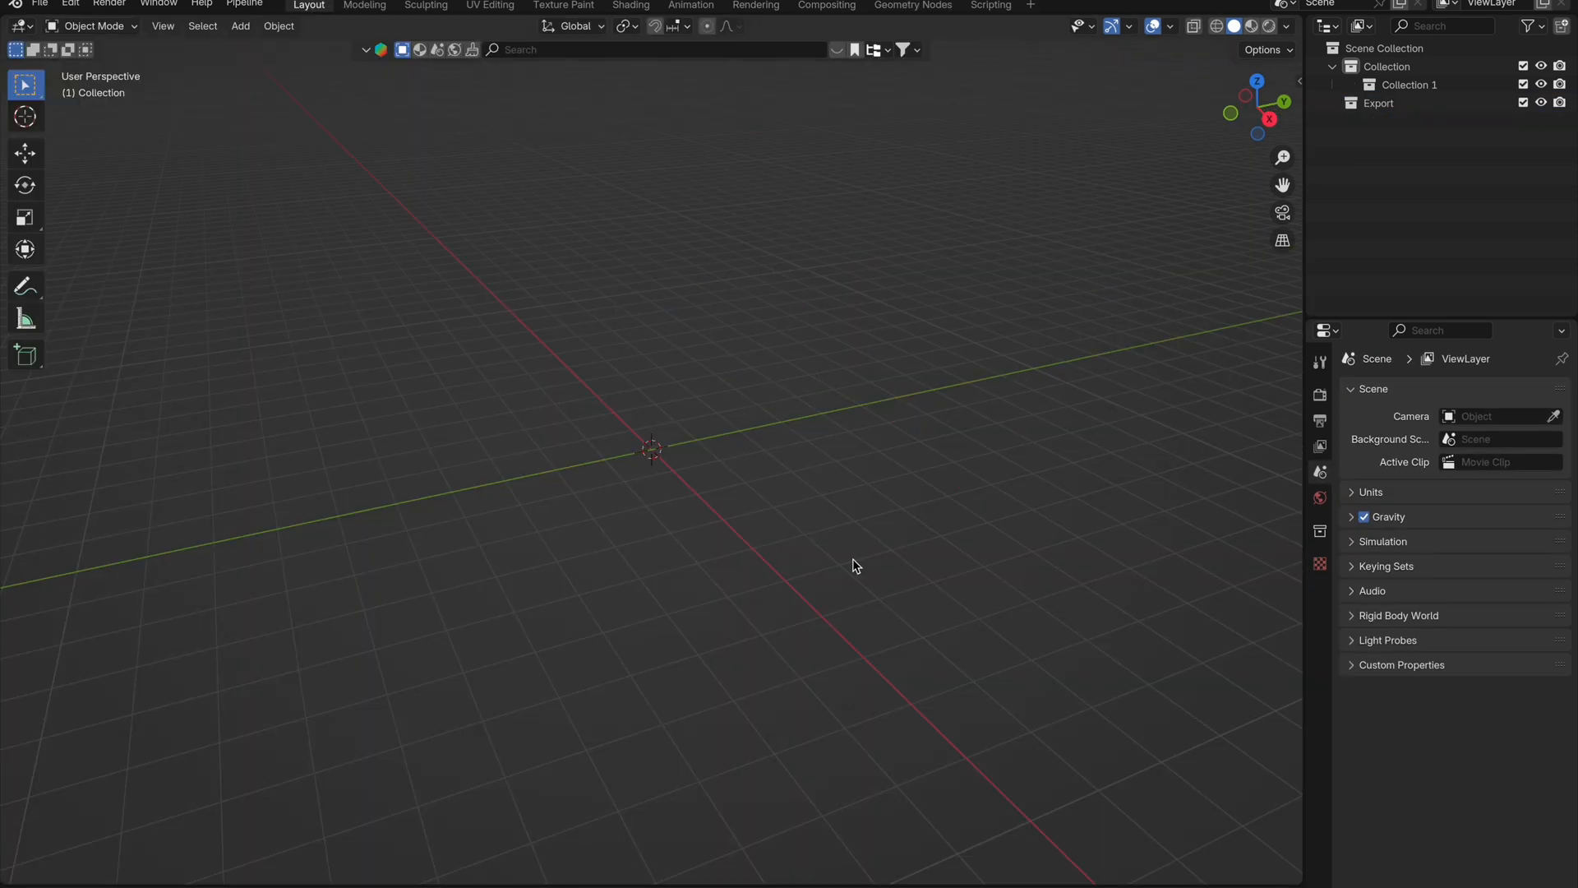
pyautogui.write('sofa')
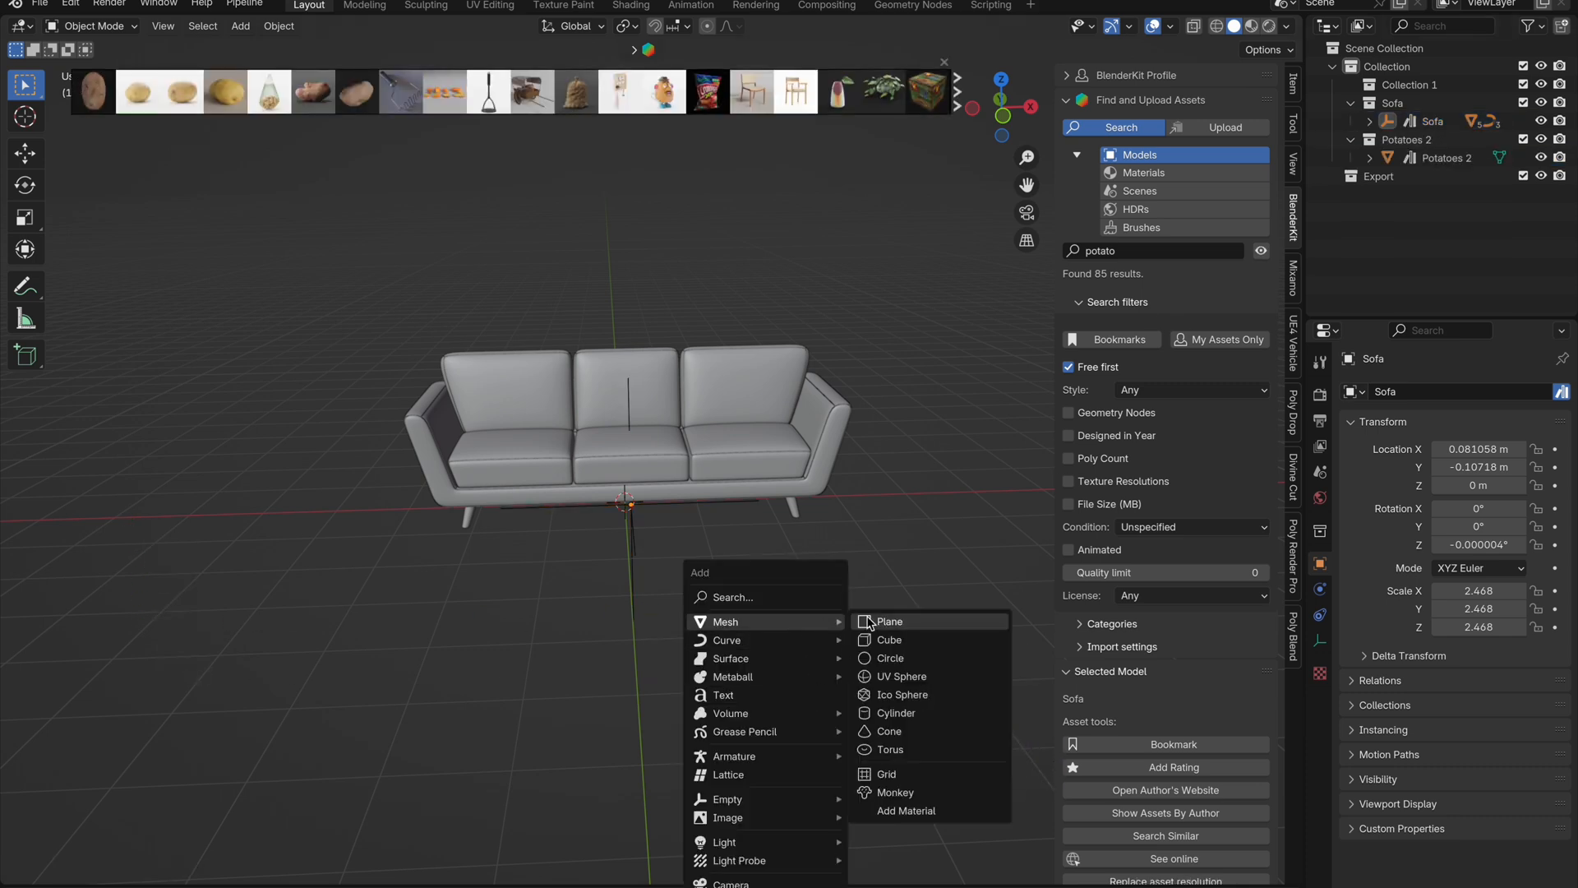
# Add a scaled, rotated plane beside the sofa and select the sofa mesh.
pyautogui.click(888, 622)
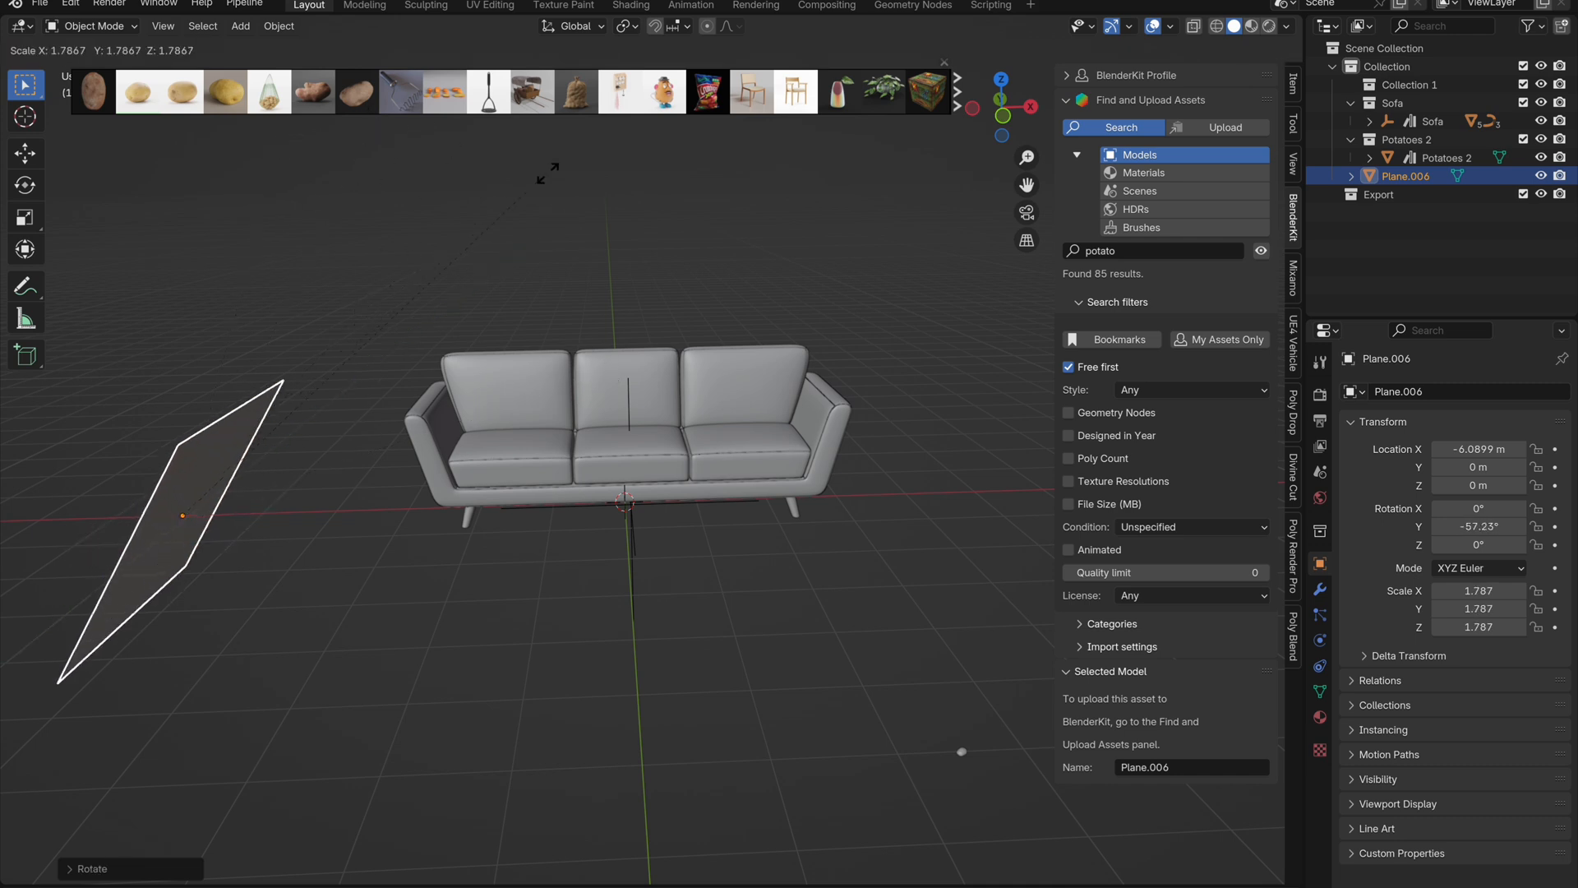
pyautogui.click(541, 455)
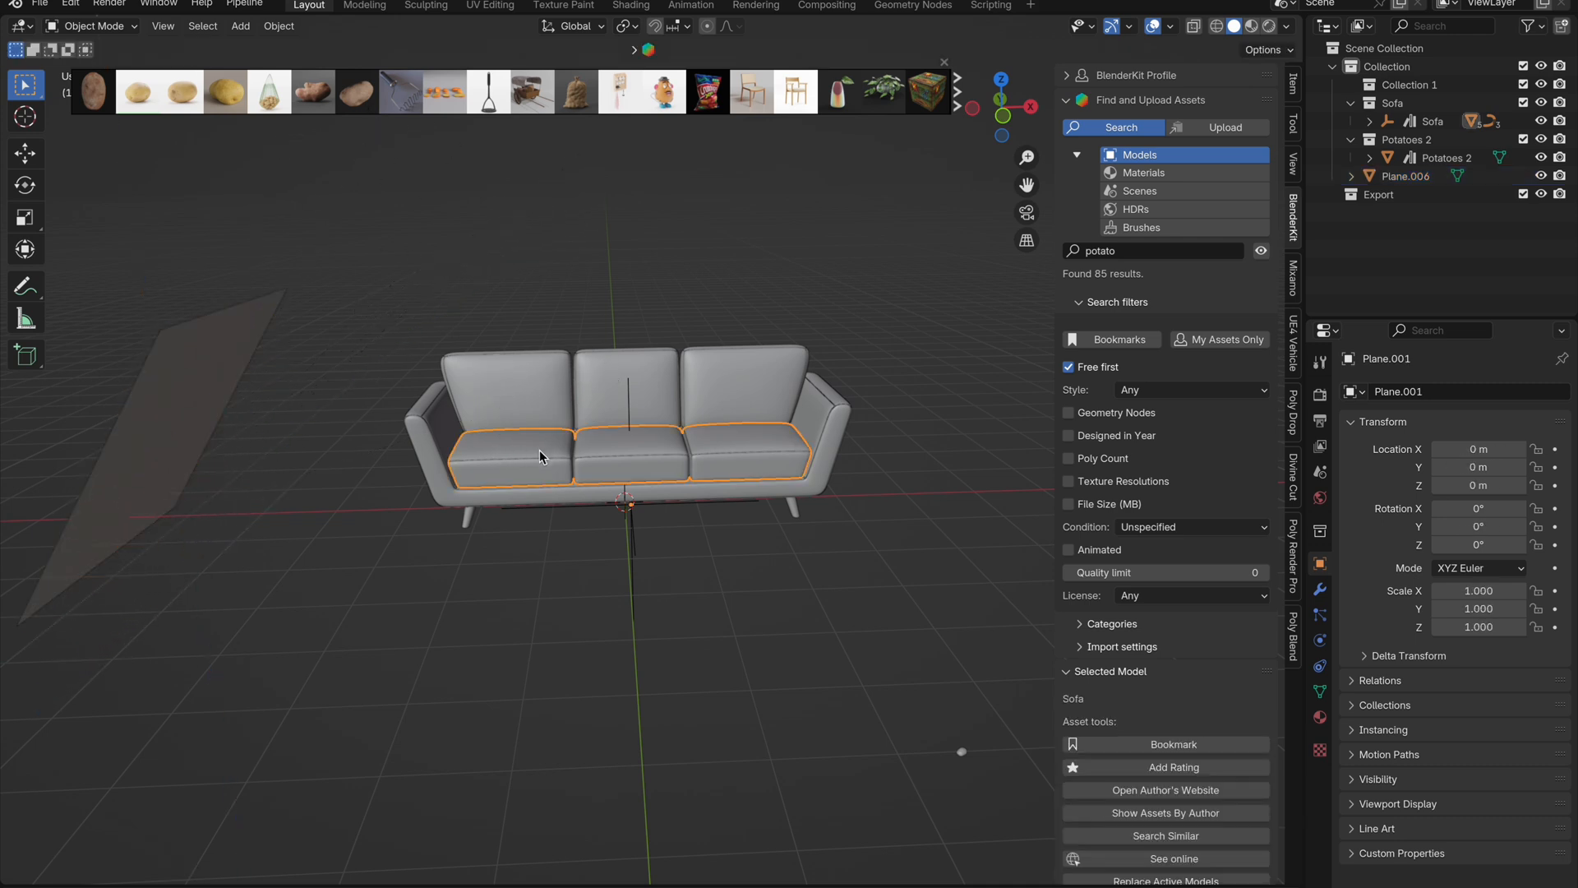
pyautogui.click(750, 453)
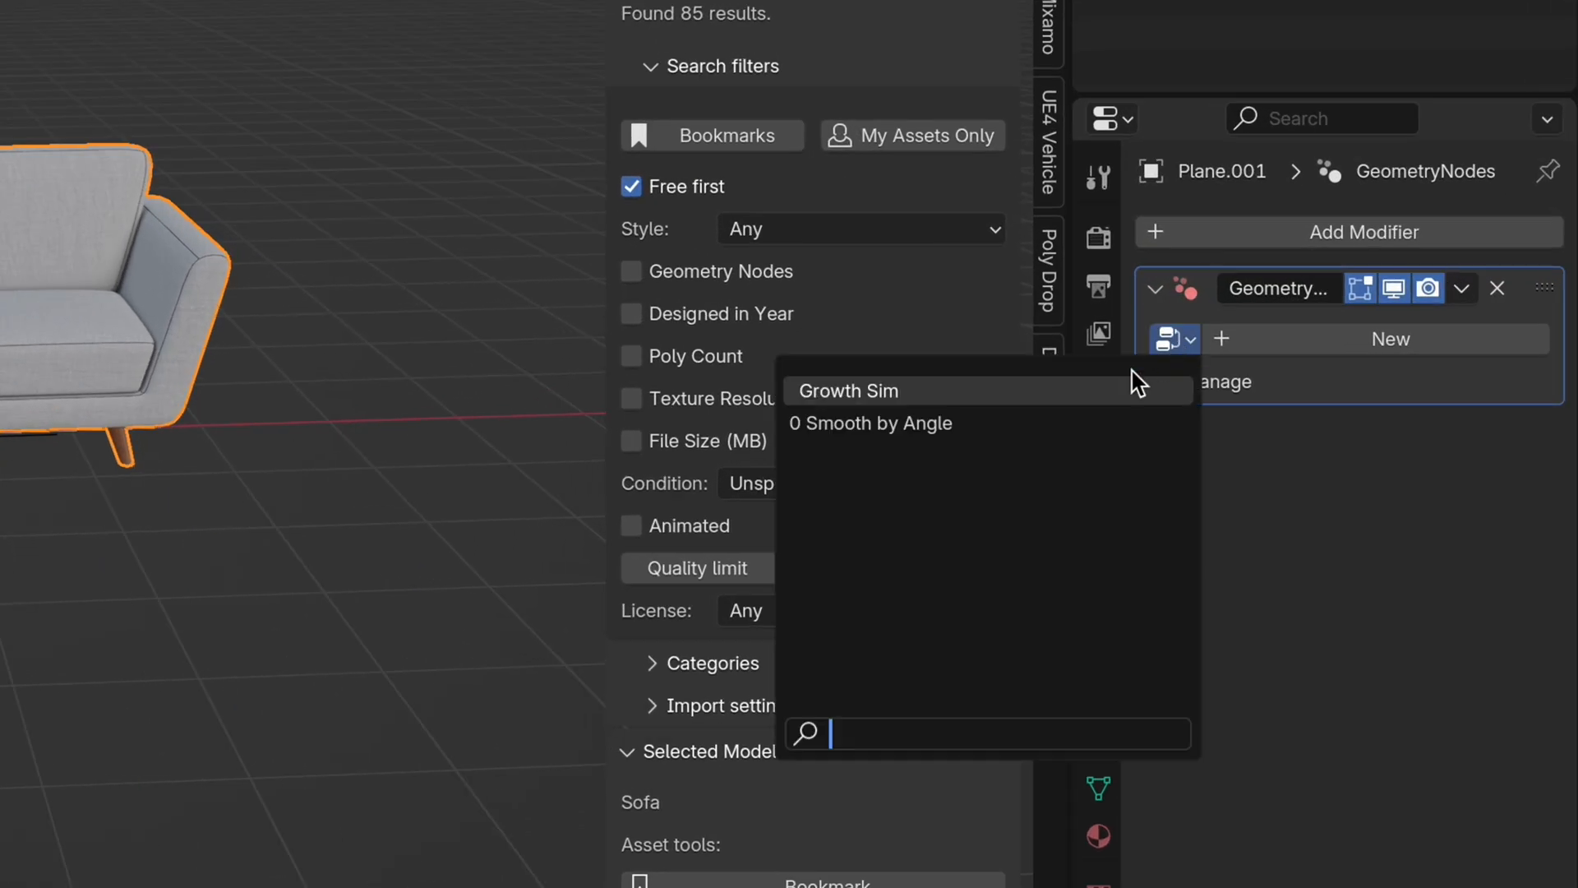
# Assign Growth Sim to the sofa's Geometry Nodes modifier with Potatoes 2 as the instance collection.
pyautogui.click(849, 391)
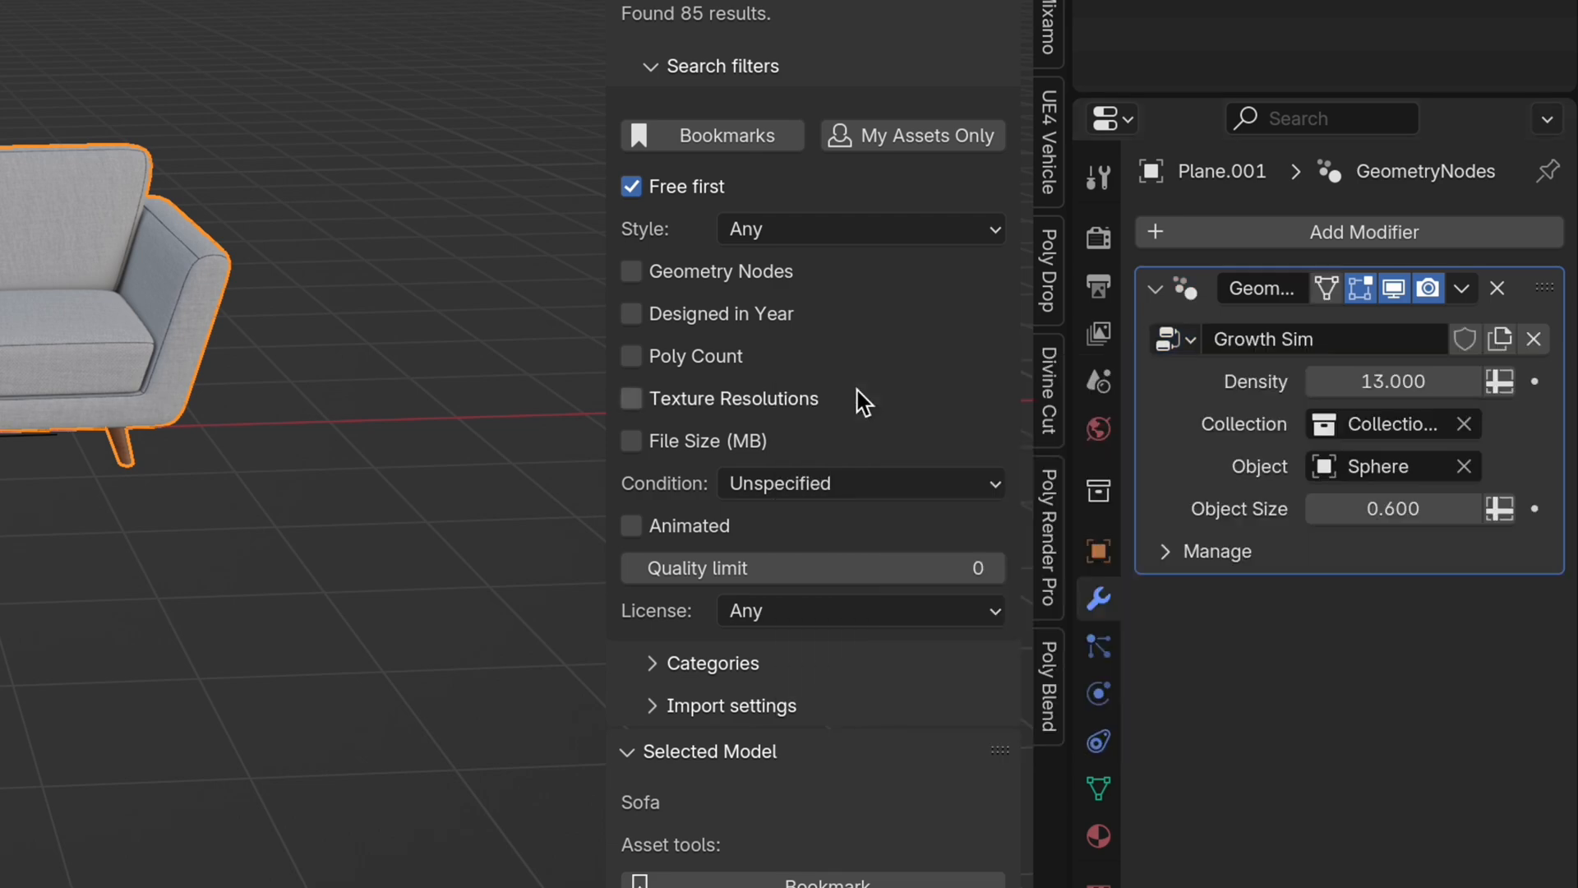
pyautogui.click(1440, 495)
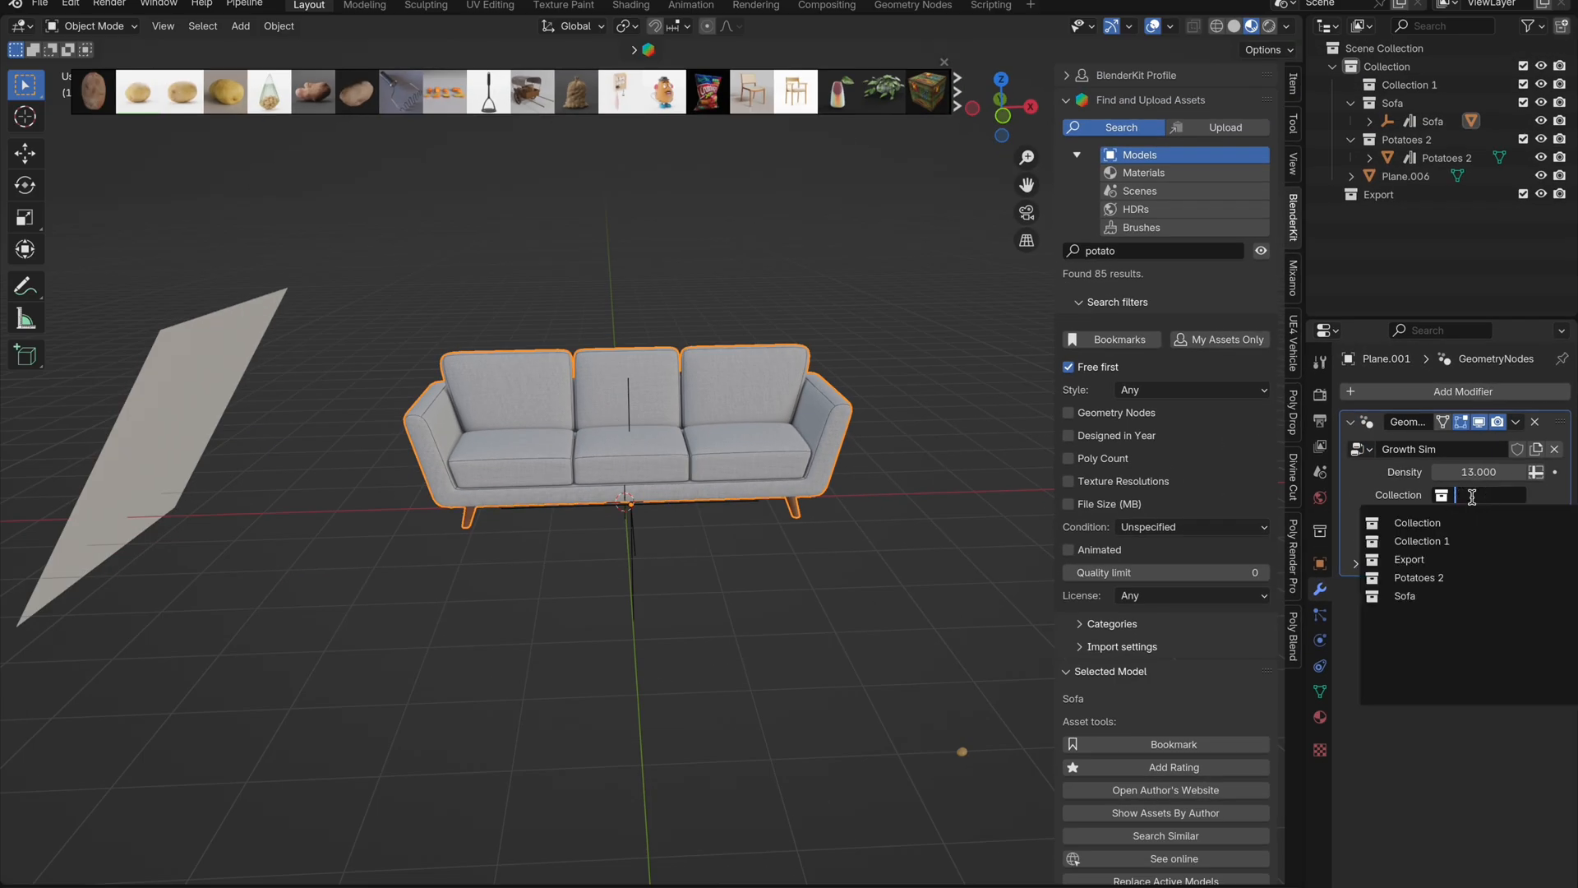
pyautogui.click(1419, 577)
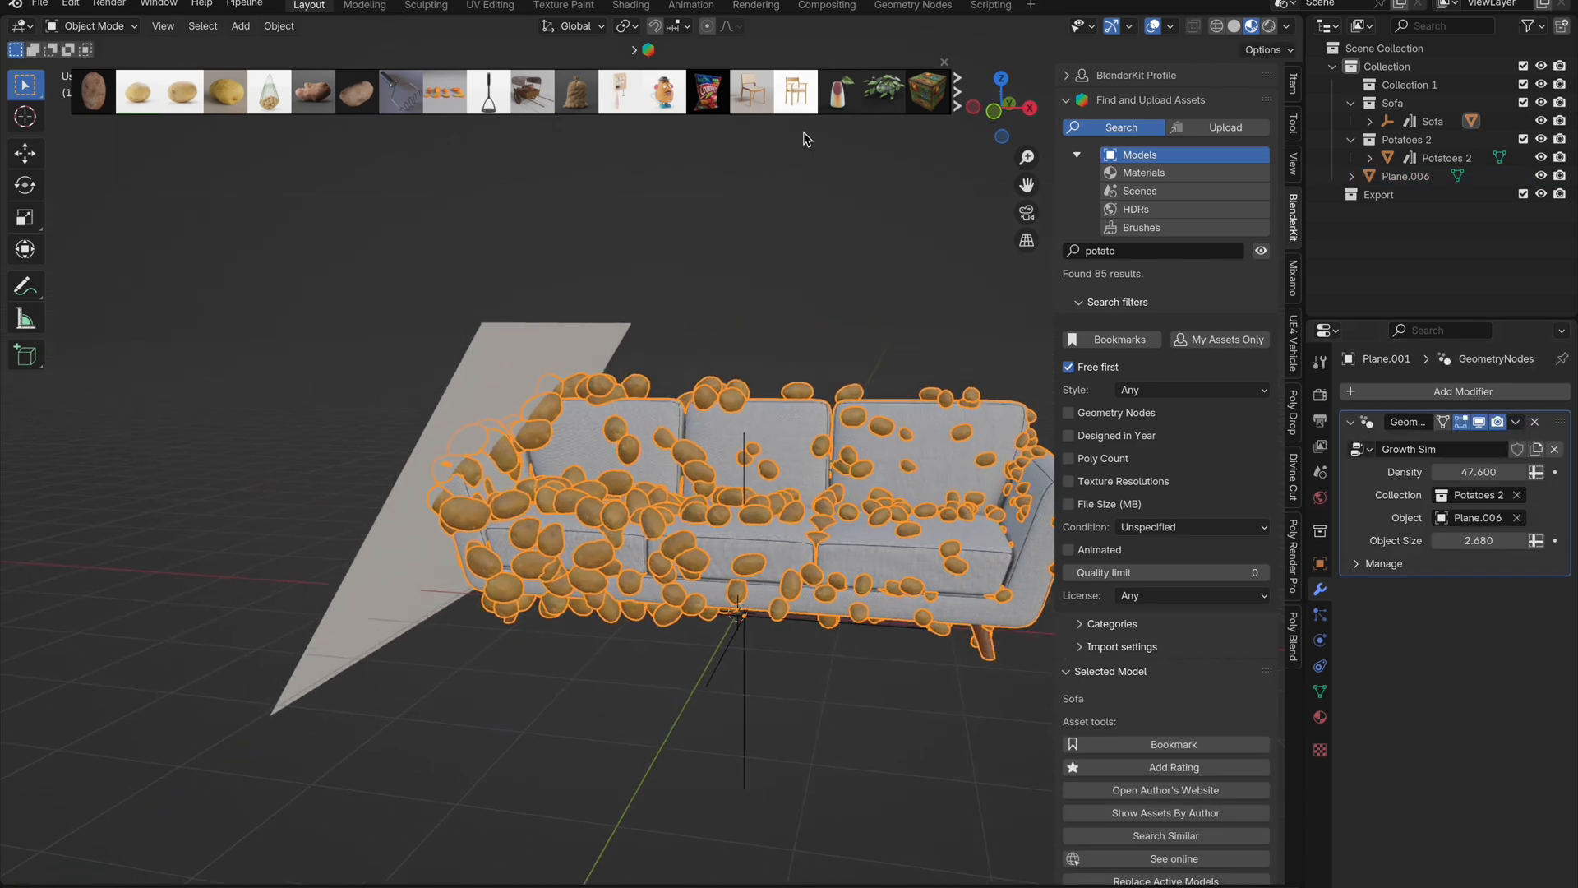
# Adjust the Growth Sim object, density and size settings and reach the render add-on settings.
pyautogui.click(912, 6)
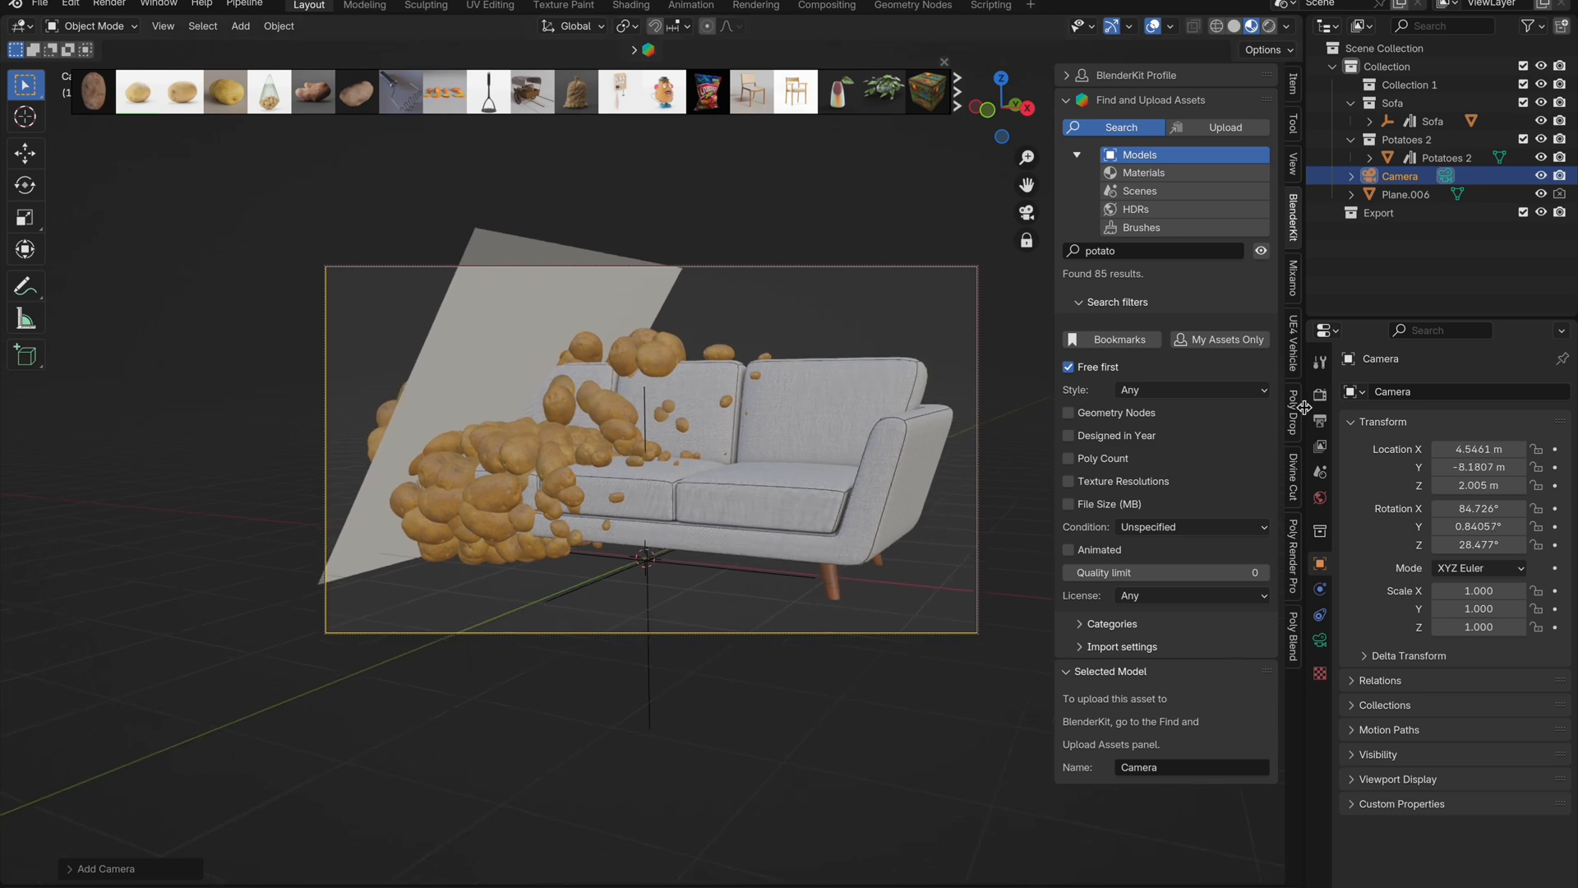
pyautogui.click(1294, 559)
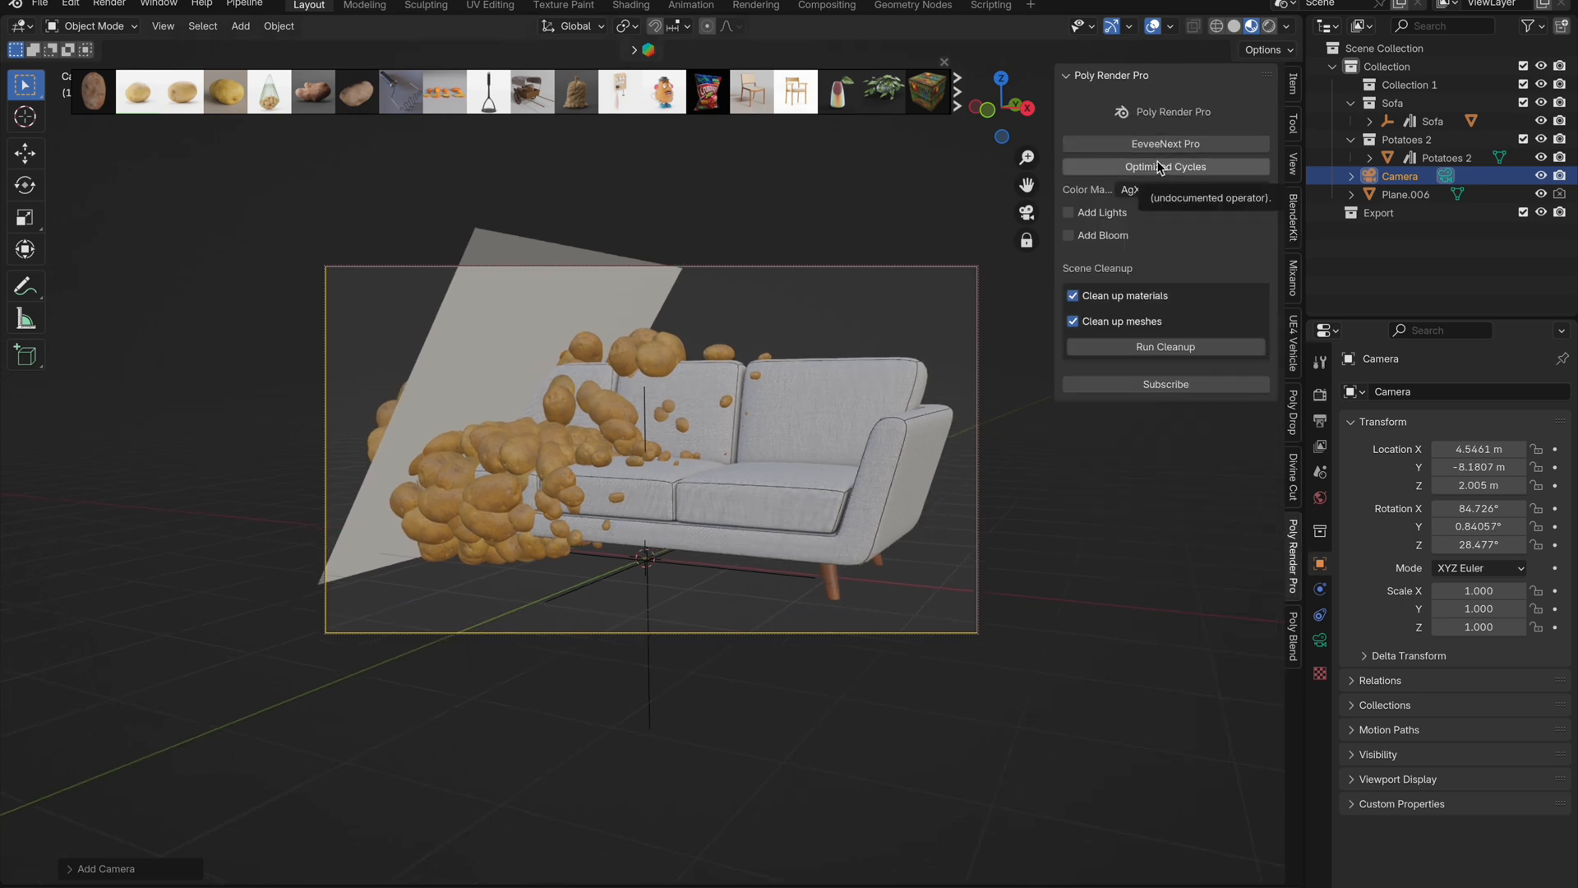